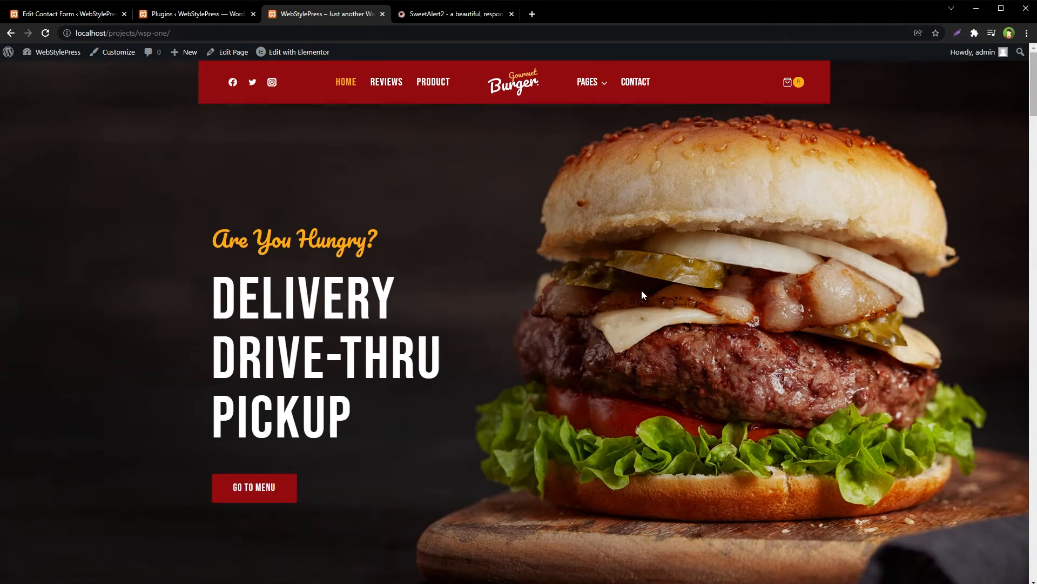
- Fill the Contact form with test text (wefwew, efwfrrere, regfre ererere) and submit it
scroll("down", 3)
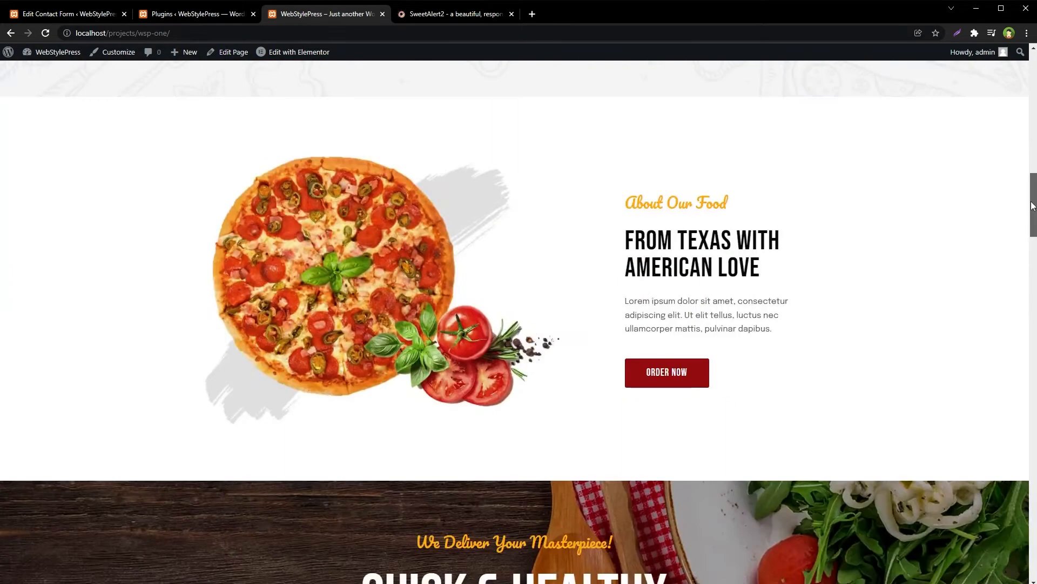
scroll("down", 3)
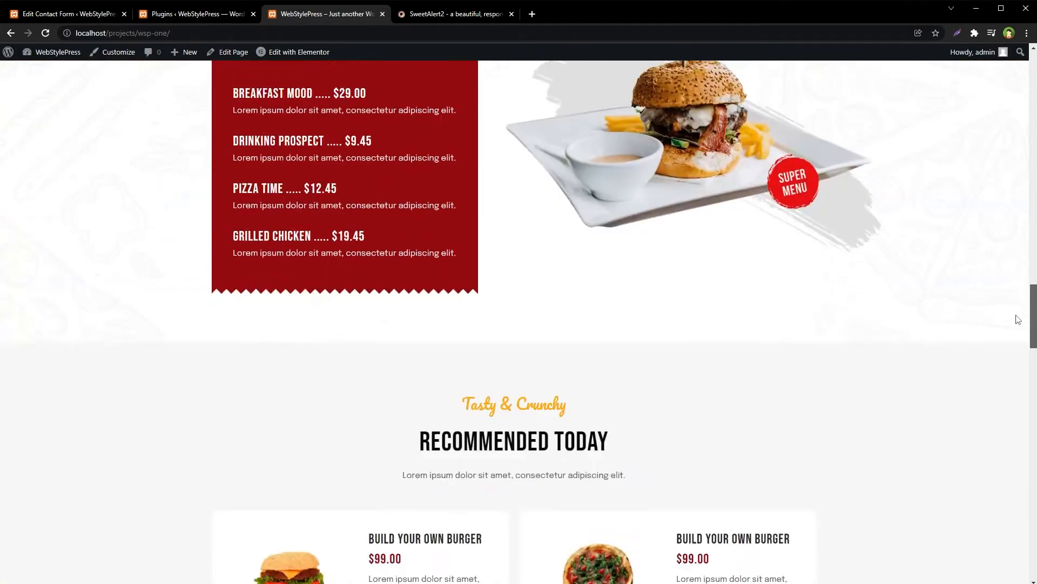
scroll("down", 3)
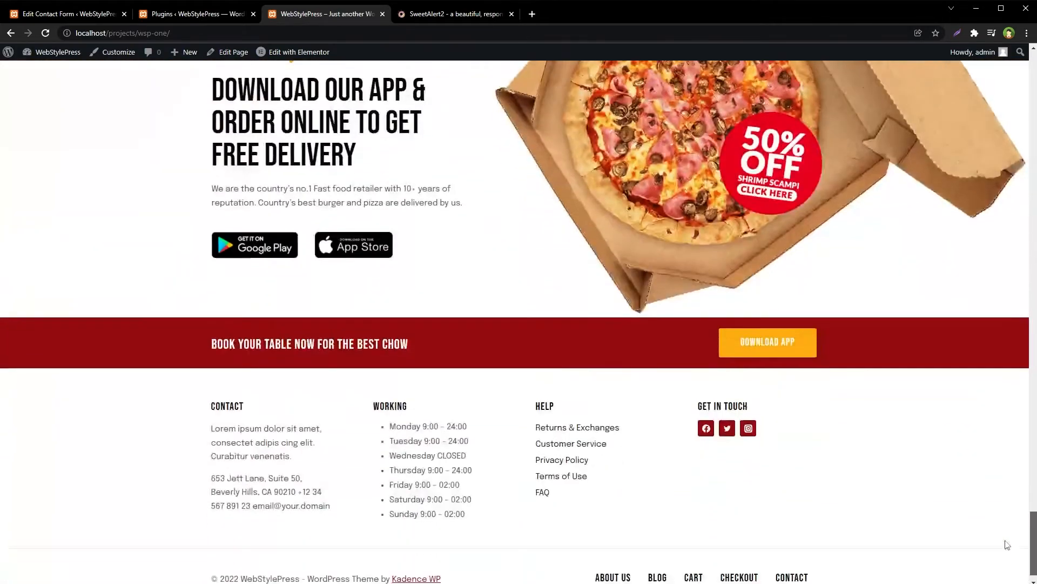
scroll("up", 3)
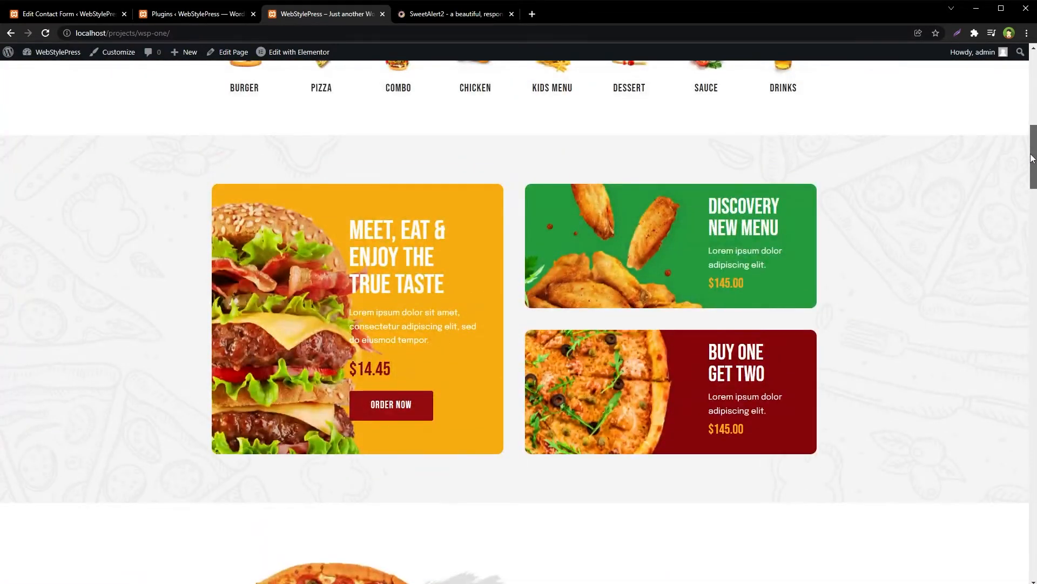
scroll("up", 3)
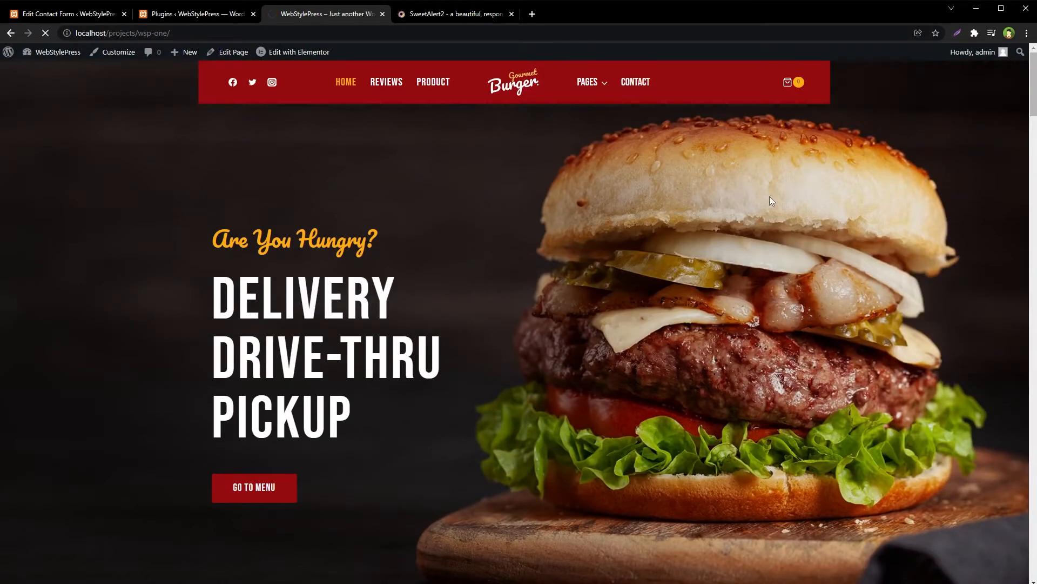
left_click(634, 81)
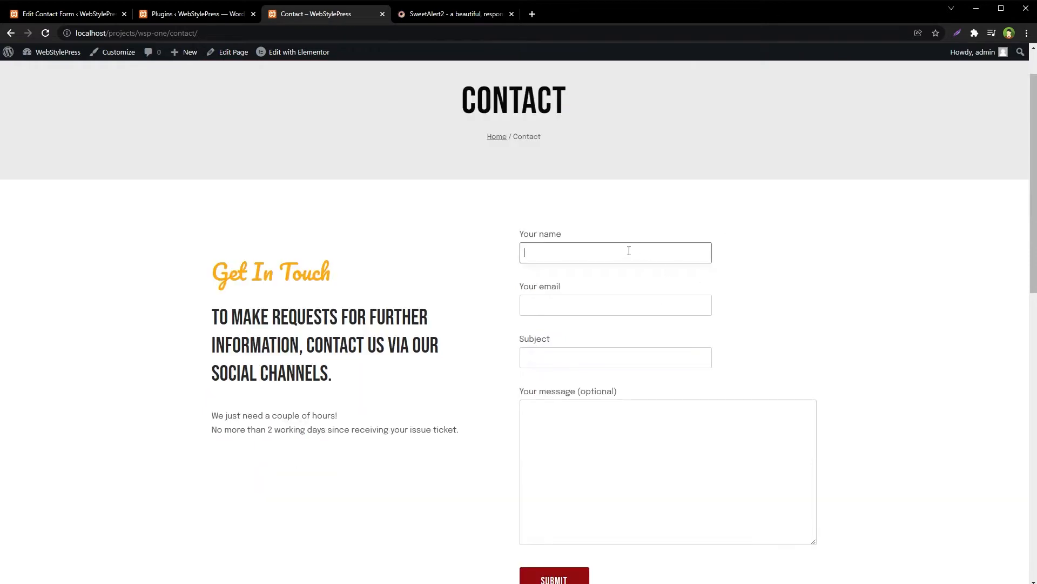
type("wefwew@2deewew.")
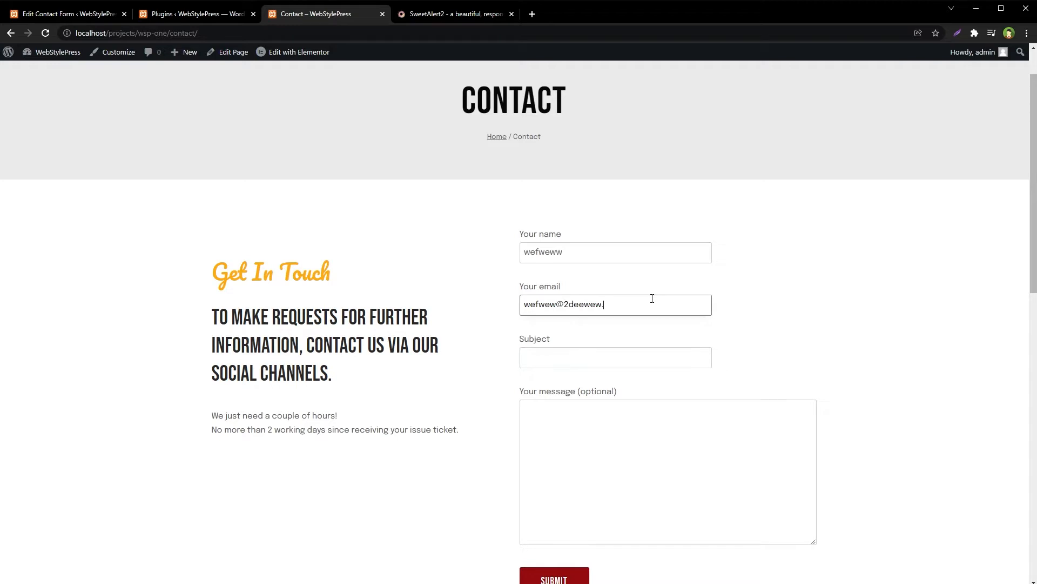
type("efwfrrere")
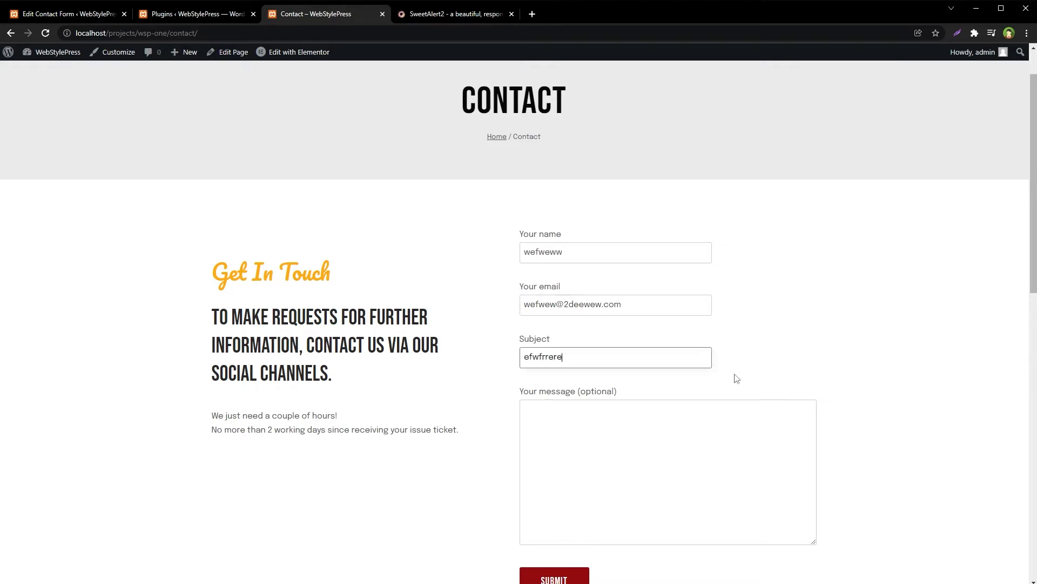
type("regfre ererere")
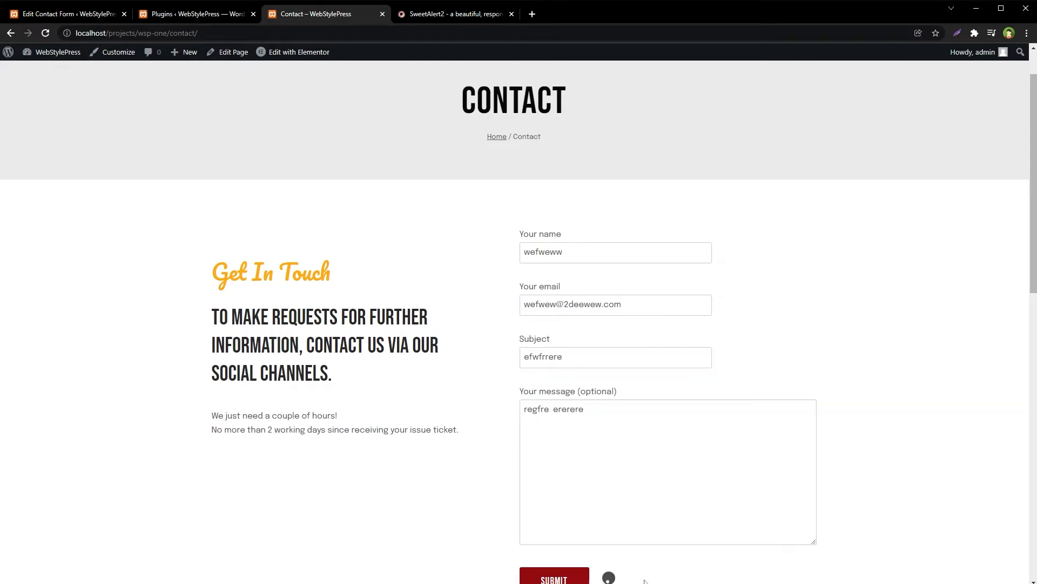
left_click(554, 578)
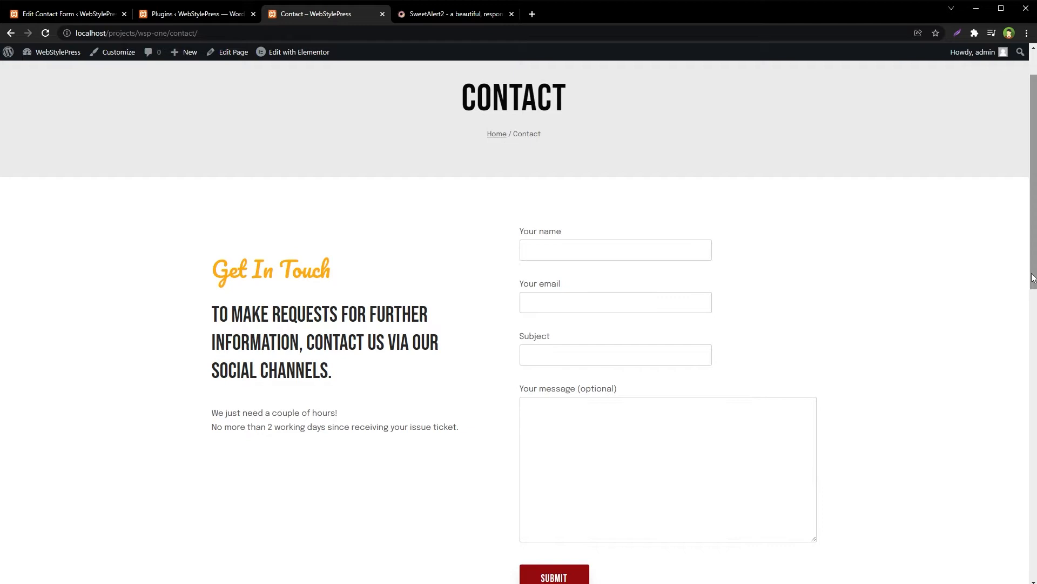
mouse_move(913, 286)
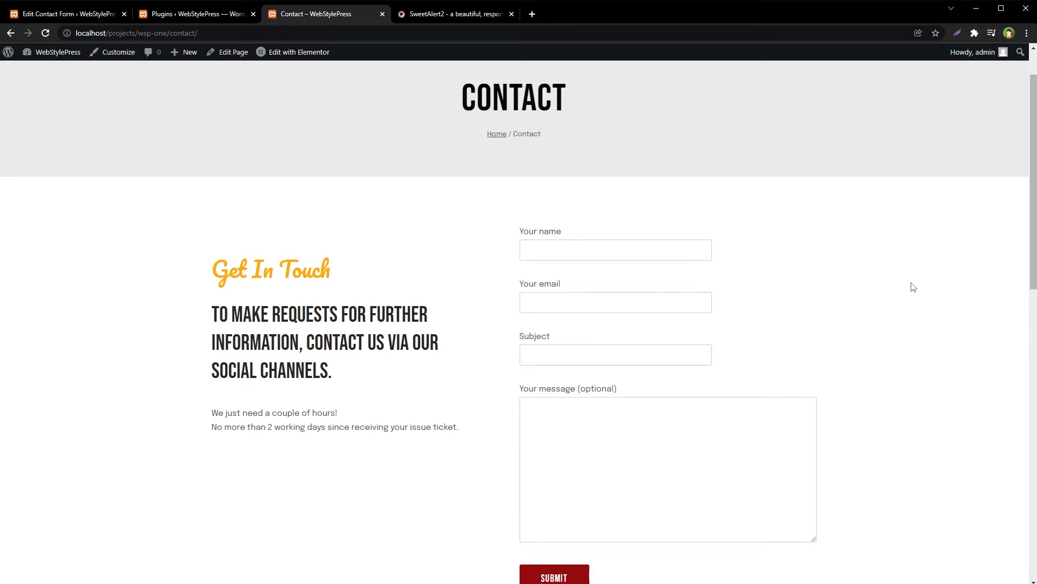
left_click(554, 573)
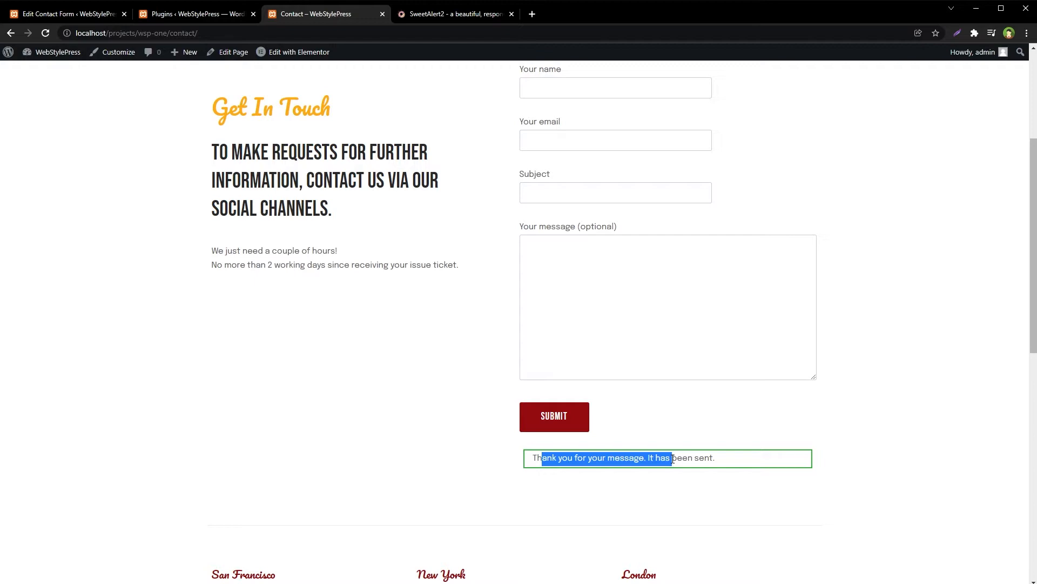
left_click(455, 13)
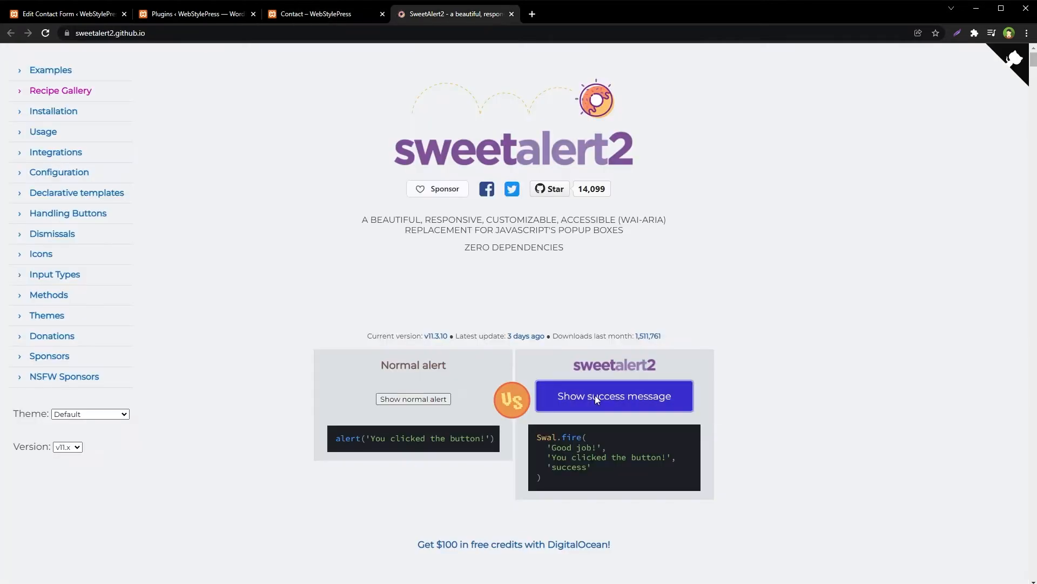
left_click(613, 396)
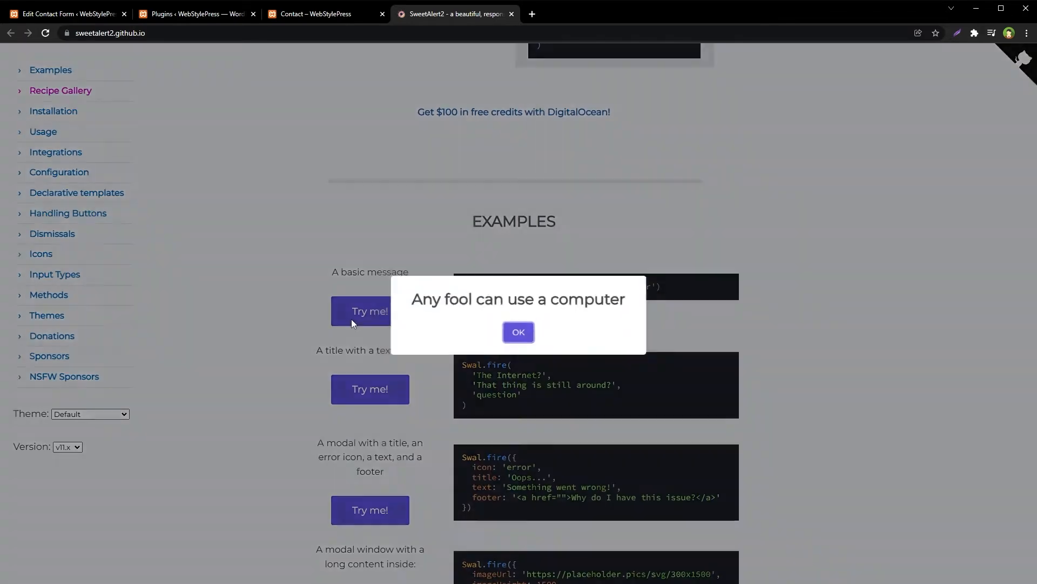
left_click(519, 331)
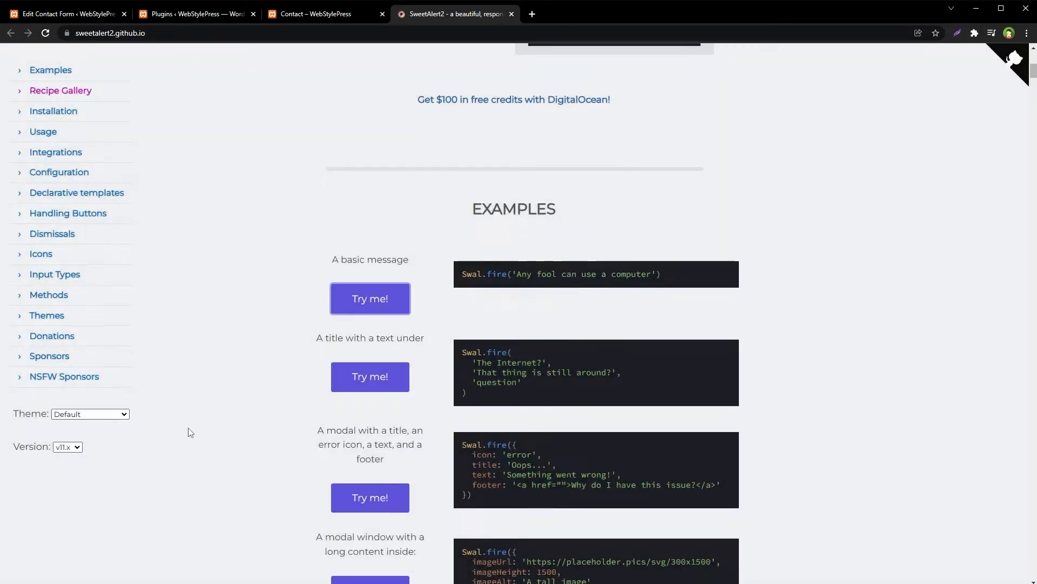
scroll("down", 3)
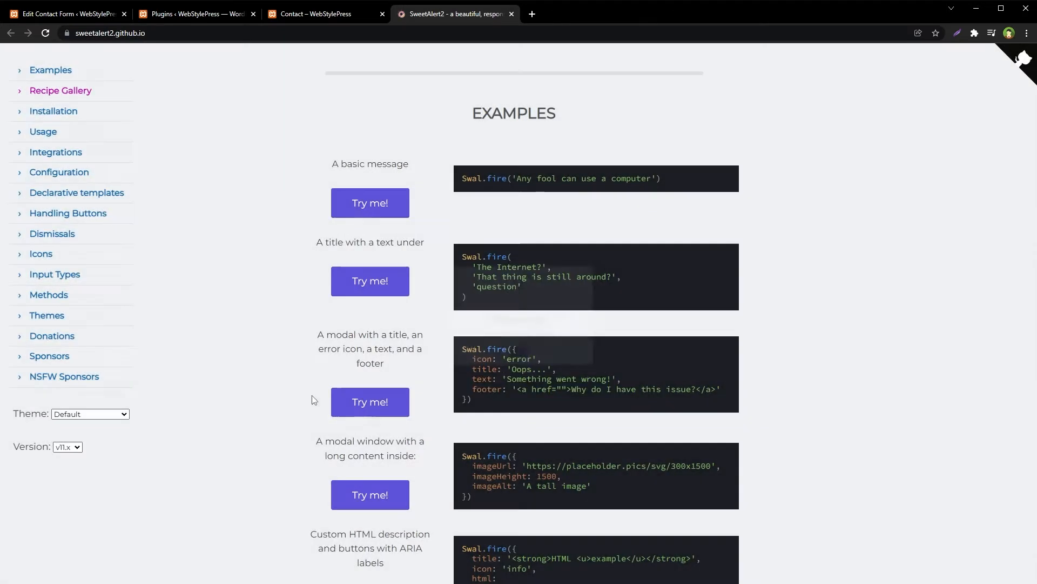
left_click(369, 402)
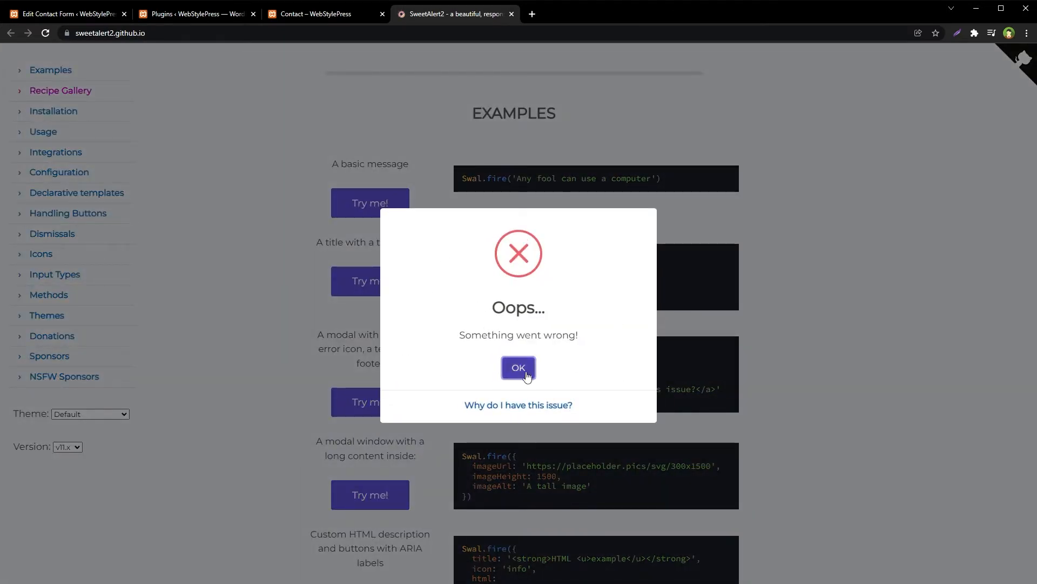
left_click(519, 367)
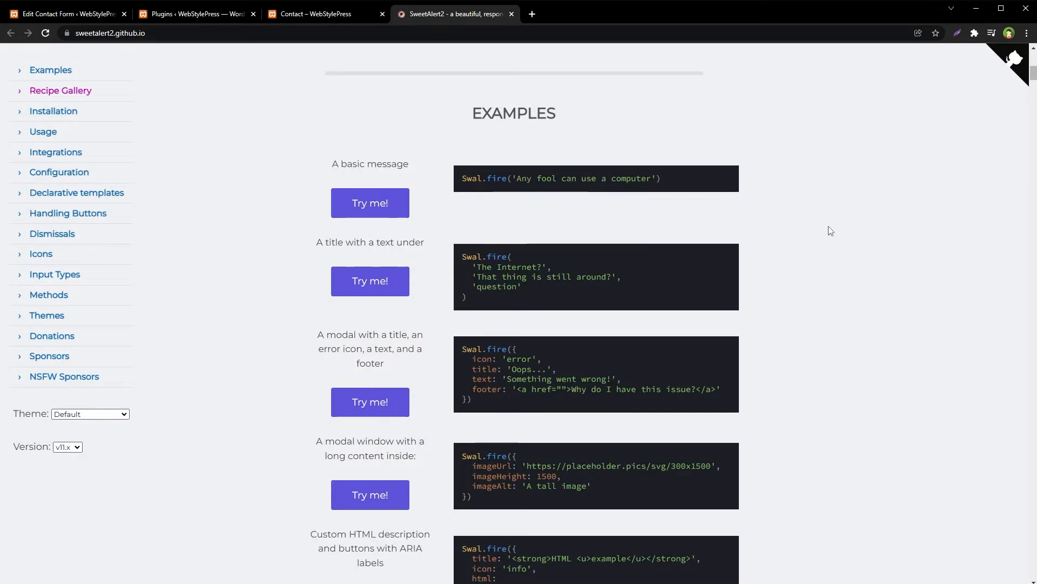
left_click(324, 13)
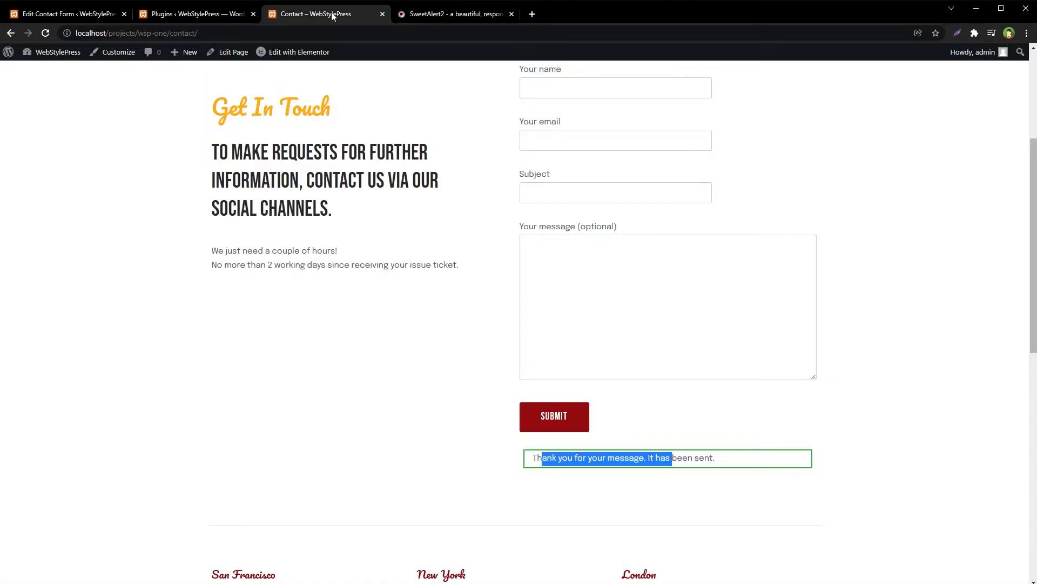
- Search Add Plugins for 'sweet', then install and activate Popup for CF7 with Sweet Alert
left_click(195, 13)
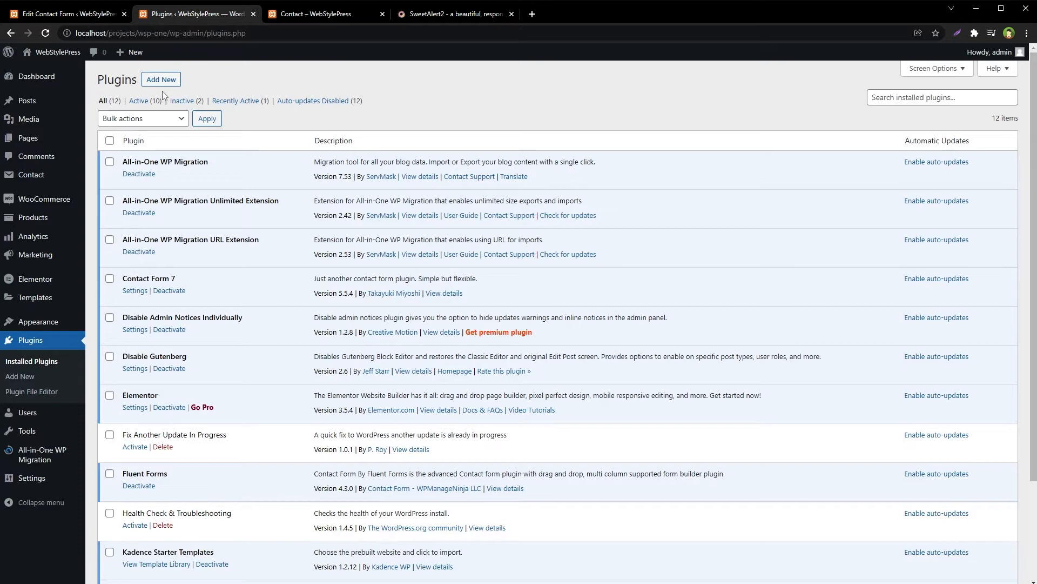
left_click(160, 79)
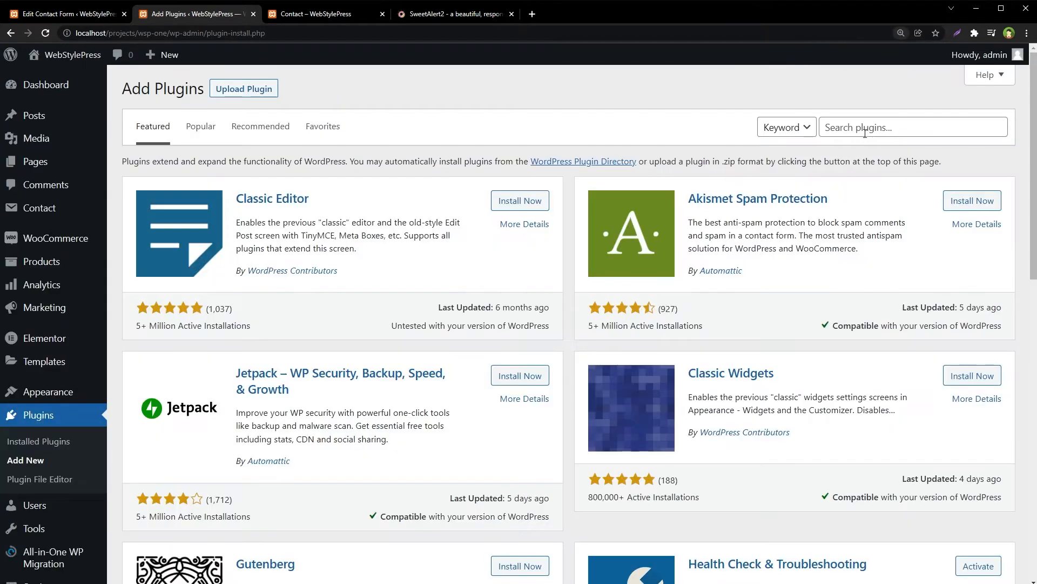
type("sweet alert")
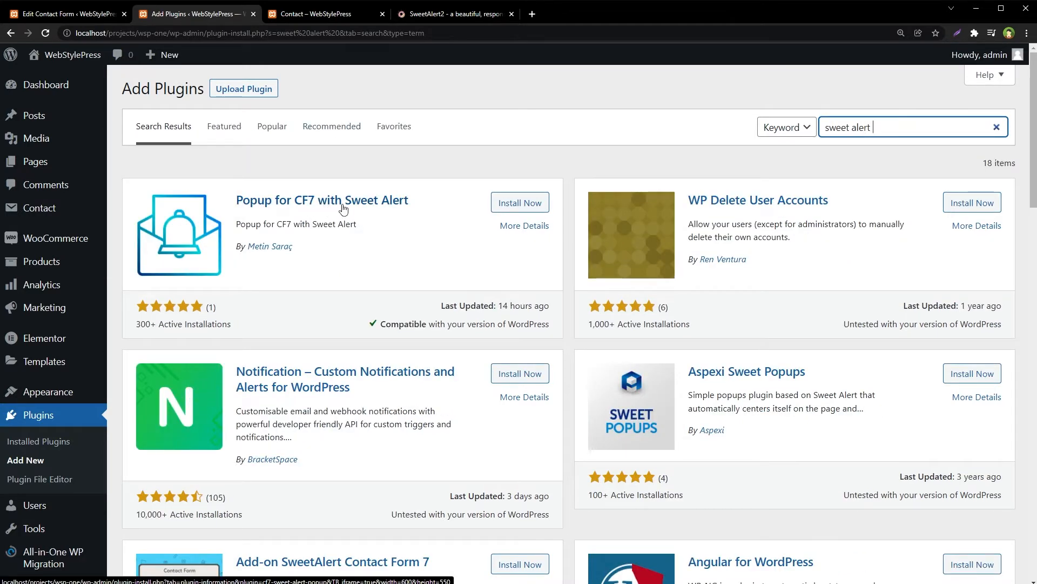
left_click(520, 203)
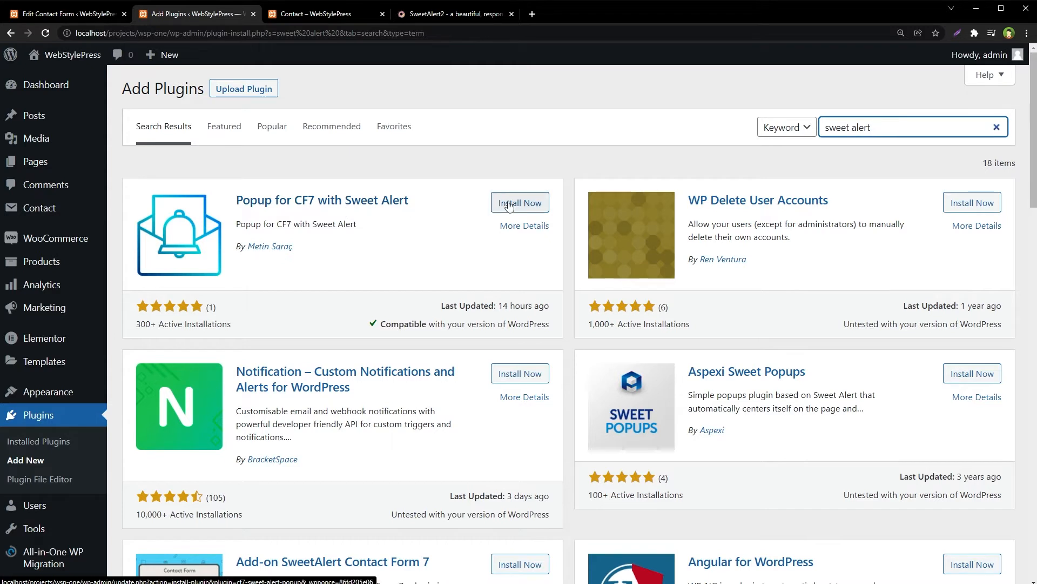
left_click(520, 203)
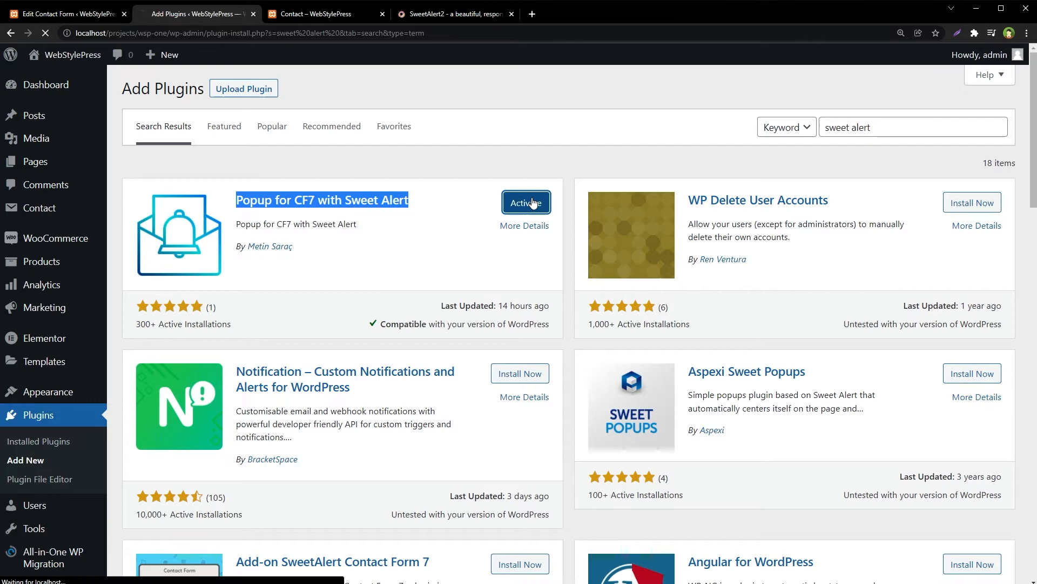
left_click(526, 203)
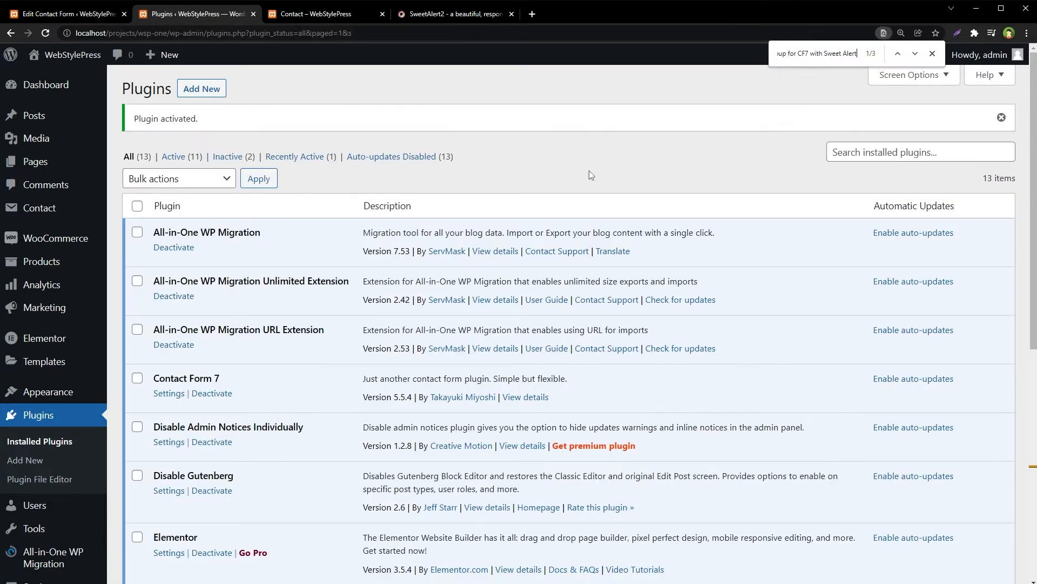
- Locate Popup for CF7 with Sweet Alert in Installed Plugins, then return to the Contact tab
left_click(914, 53)
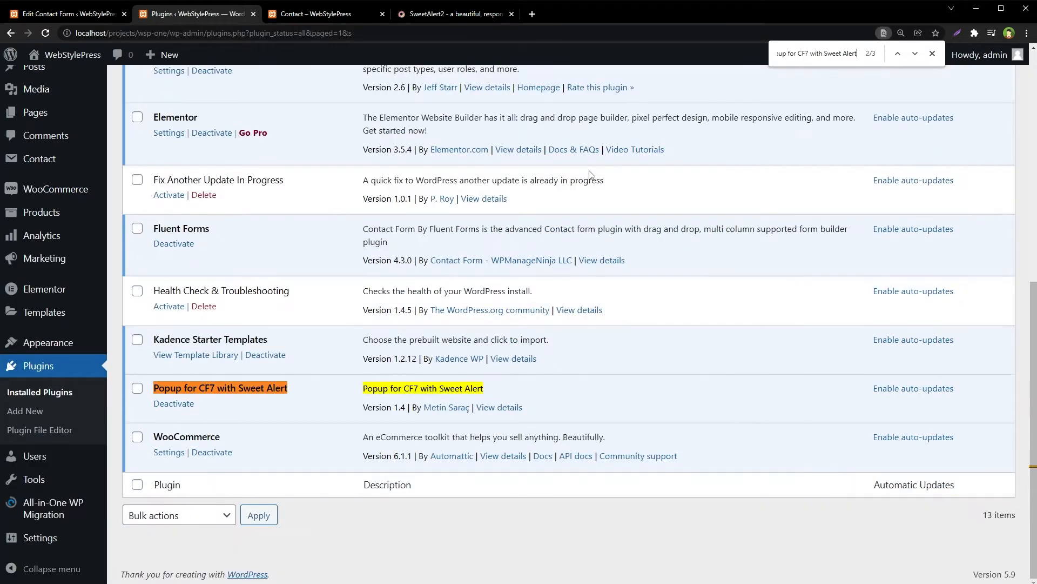
mouse_move(334, 409)
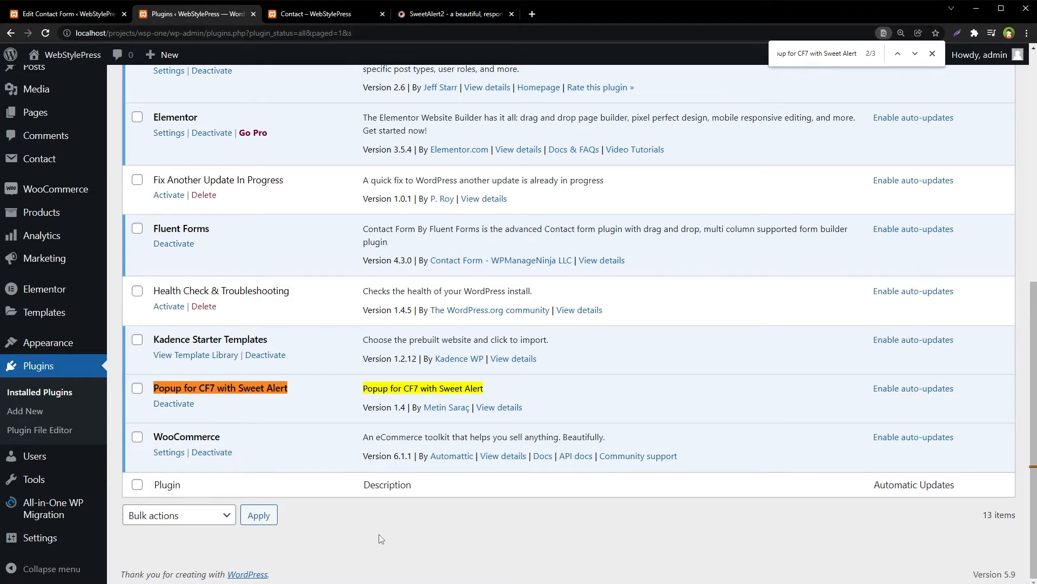
left_click(324, 13)
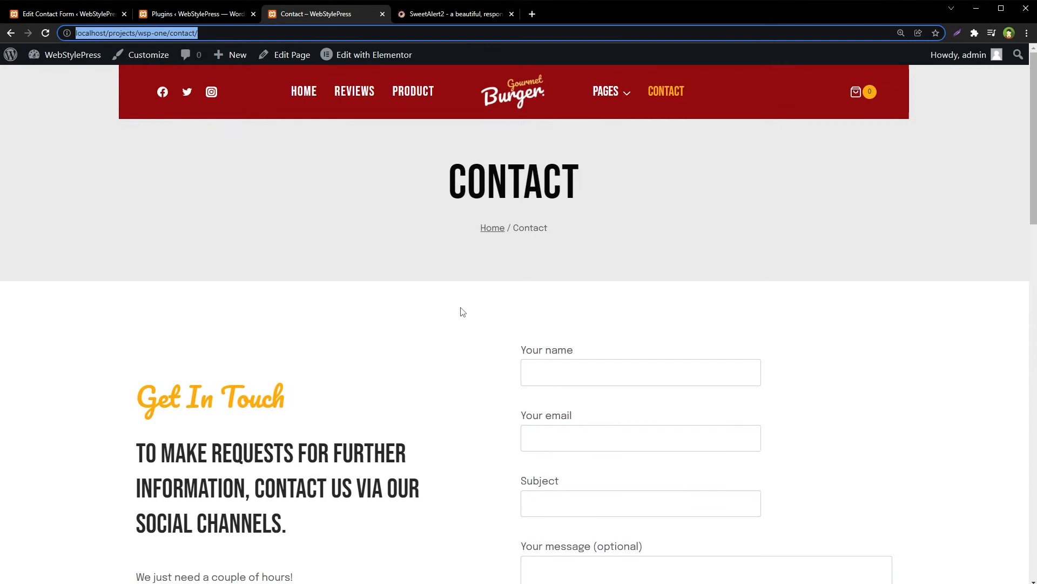
- Submit the empty Contact form to trigger the error popup, then enter test details
key("ctrl+plus")
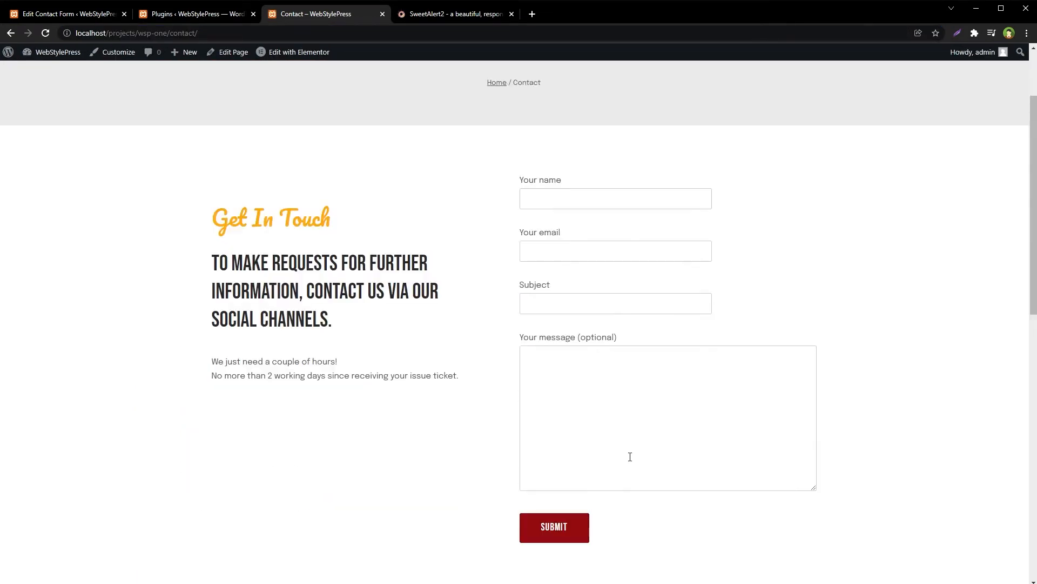
left_click(554, 527)
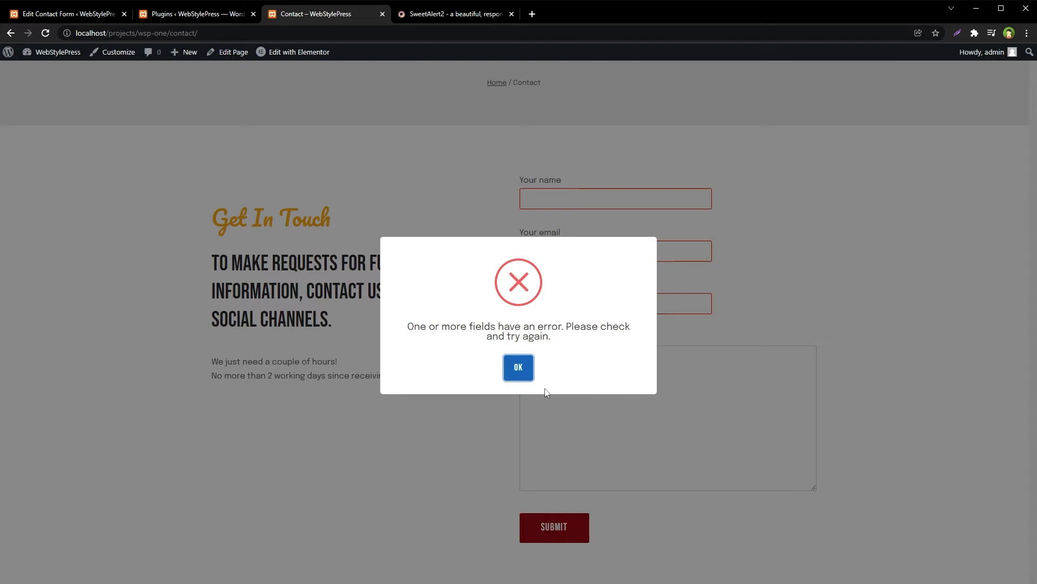
left_click(518, 368)
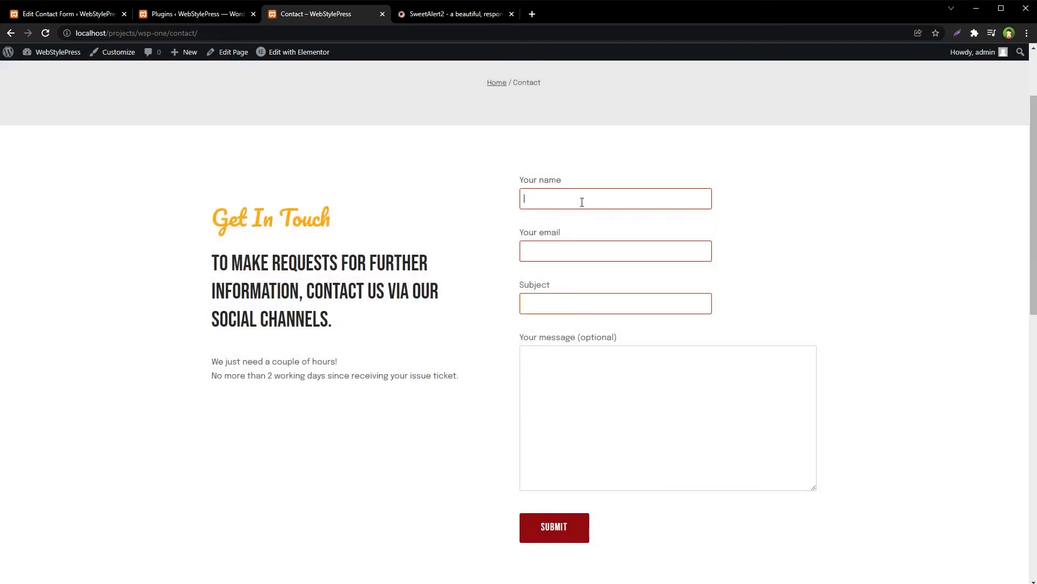
type("gfbnnf@rfeerre")
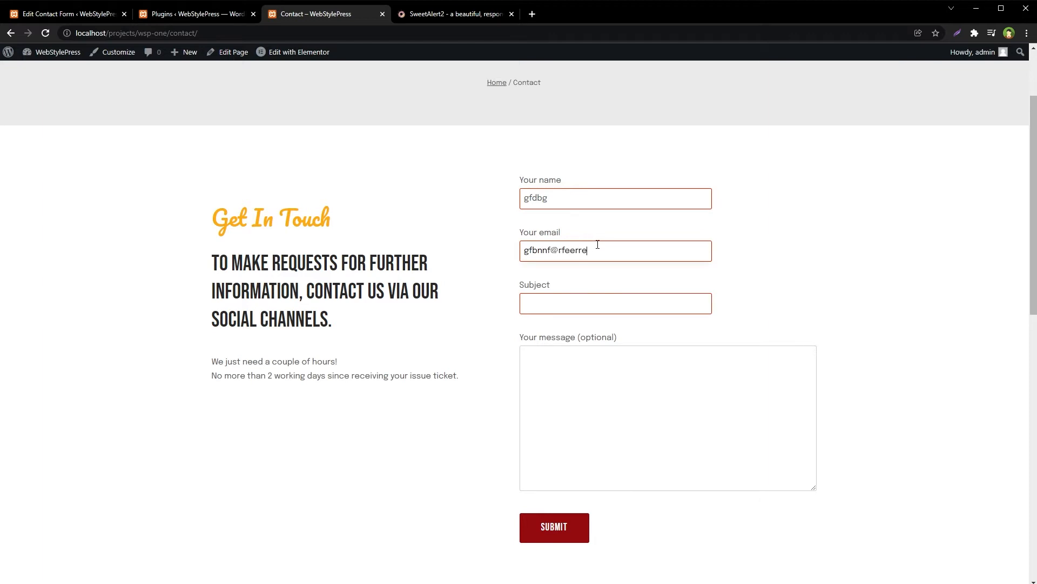
type(".com")
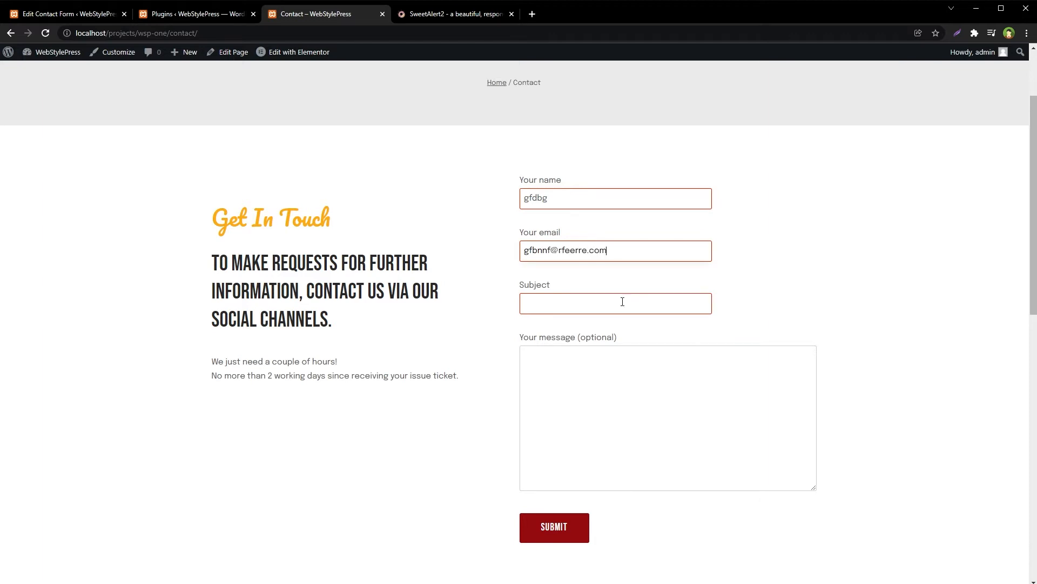
type("rfgrfre re")
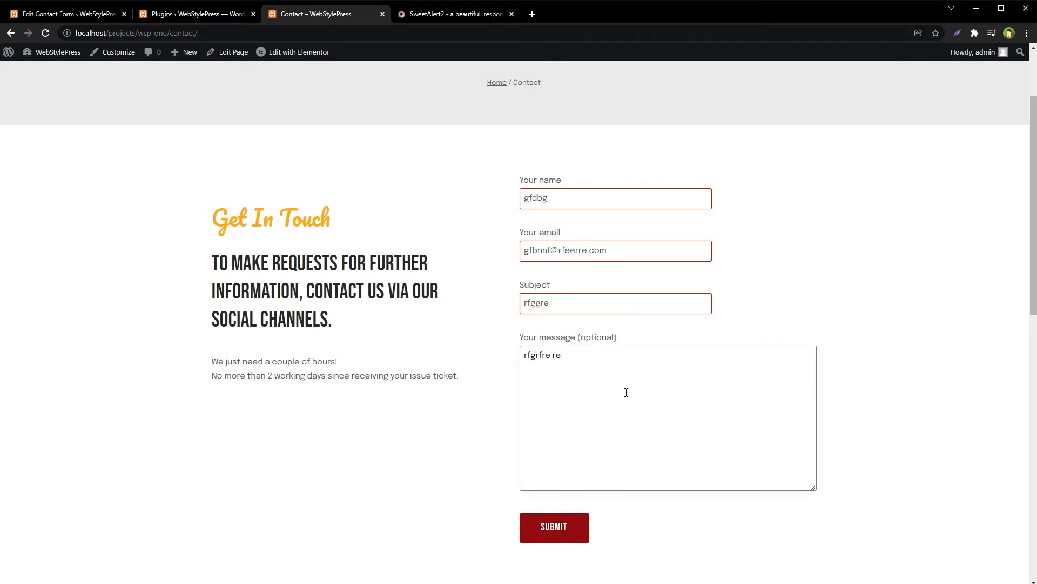
- Send the filled form and dismiss the SweetAlert success popup
left_click(554, 526)
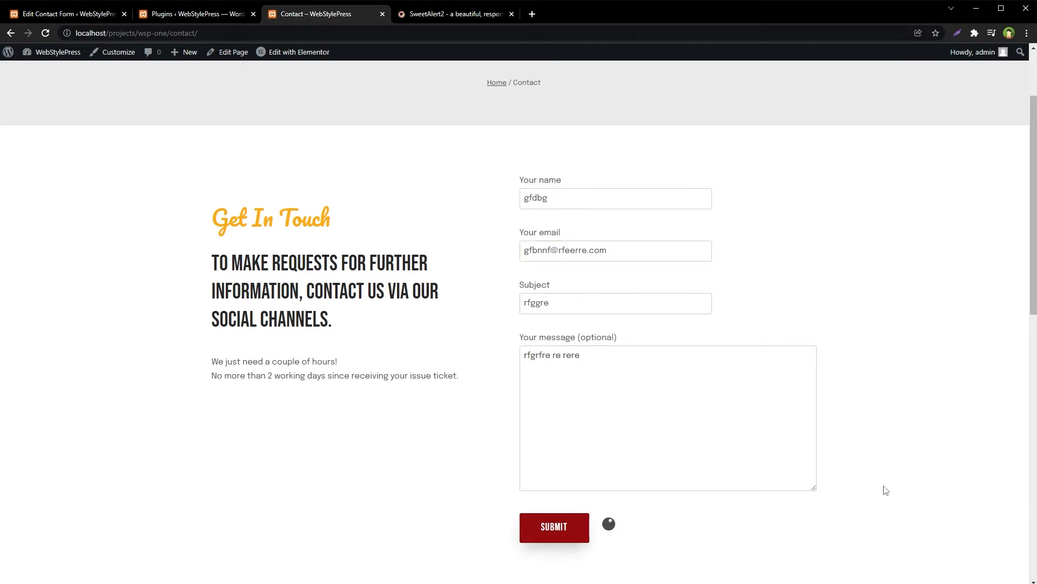
left_click(554, 527)
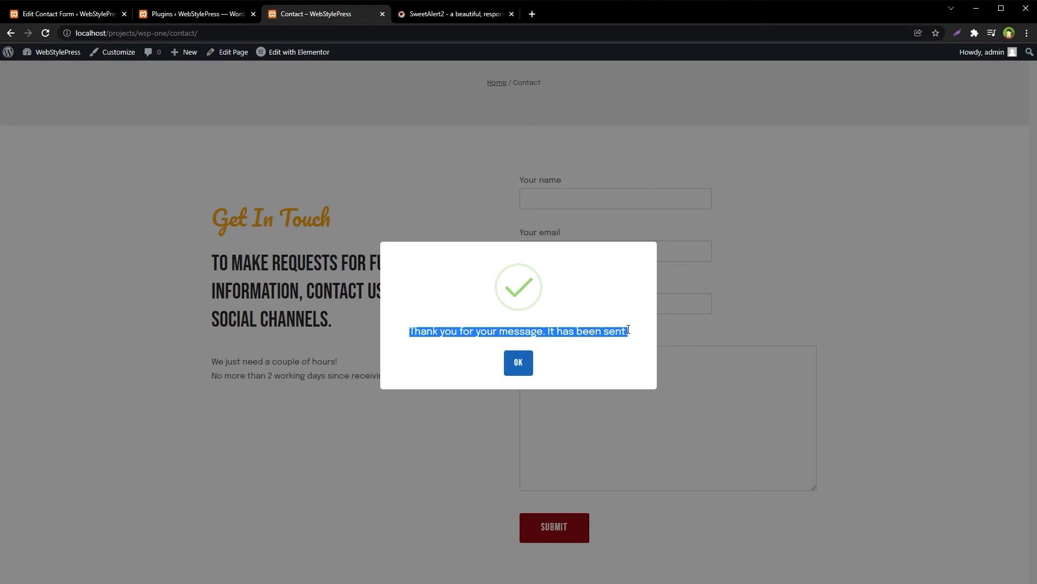
left_click(518, 362)
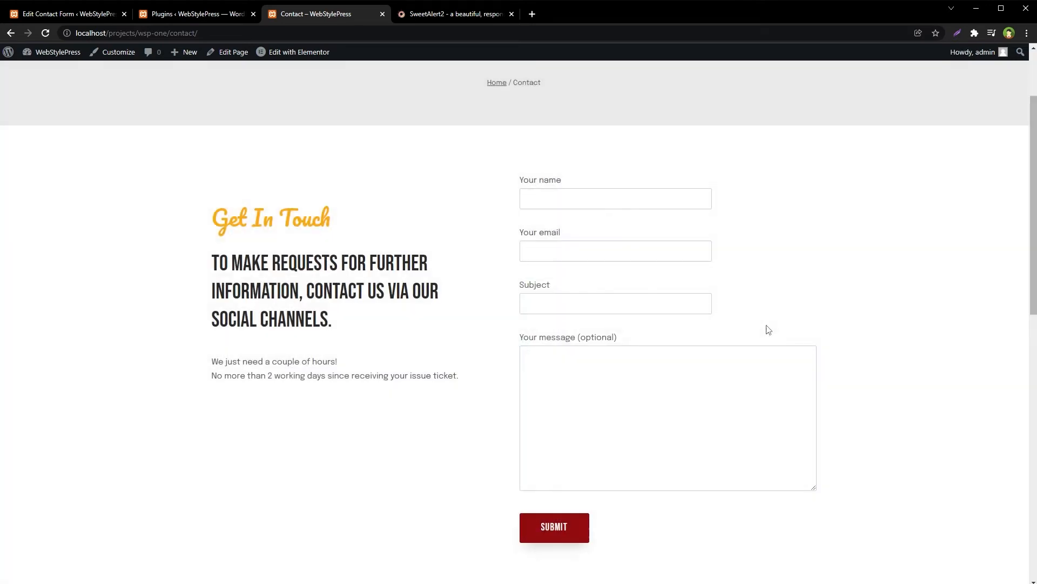
scroll("down", 3)
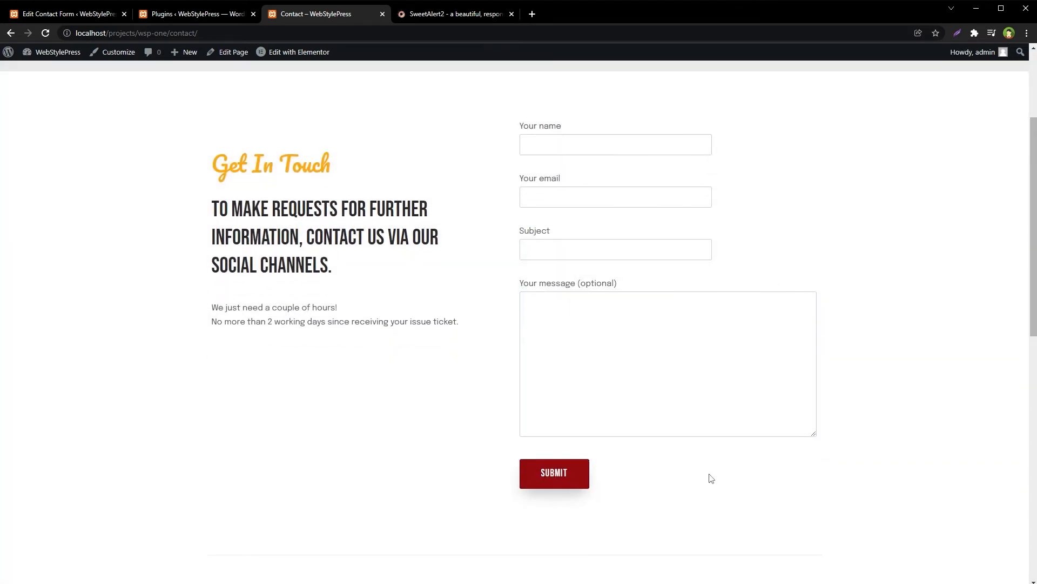
mouse_move(594, 518)
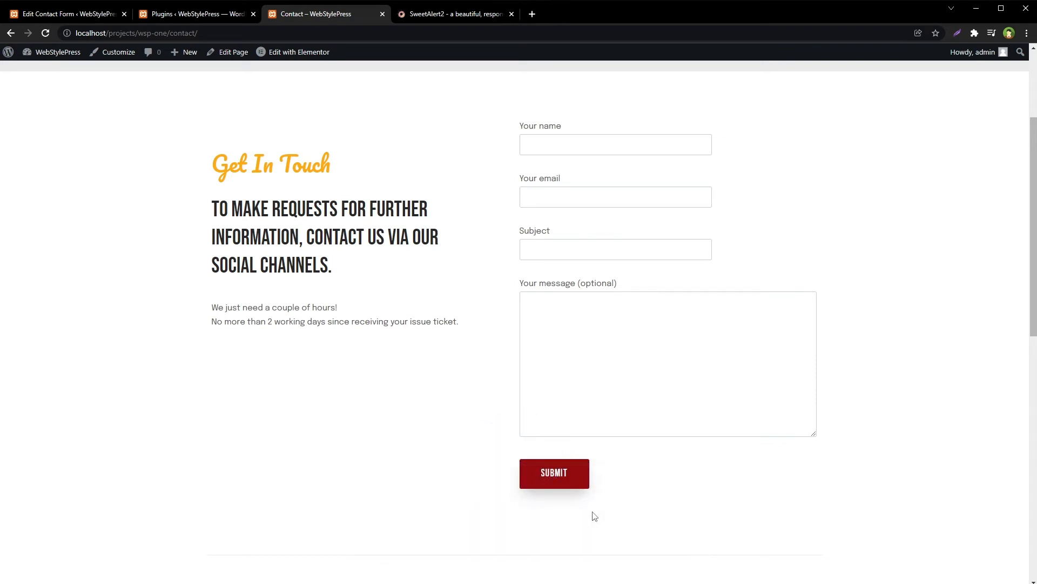
- Deactivate Popup for CF7 with Sweet Alert in the installed plugins list
left_click(192, 14)
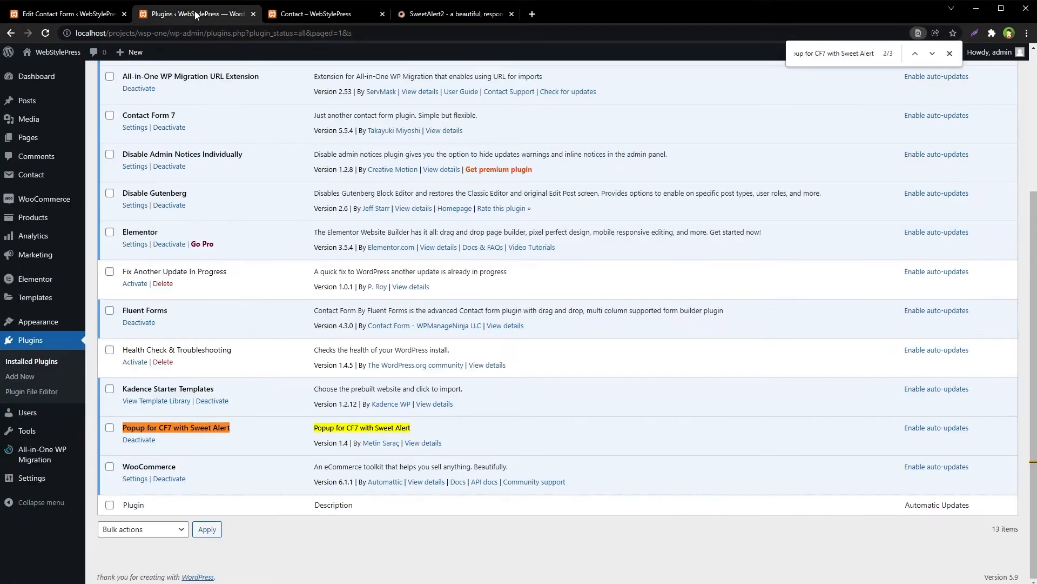
left_click(138, 439)
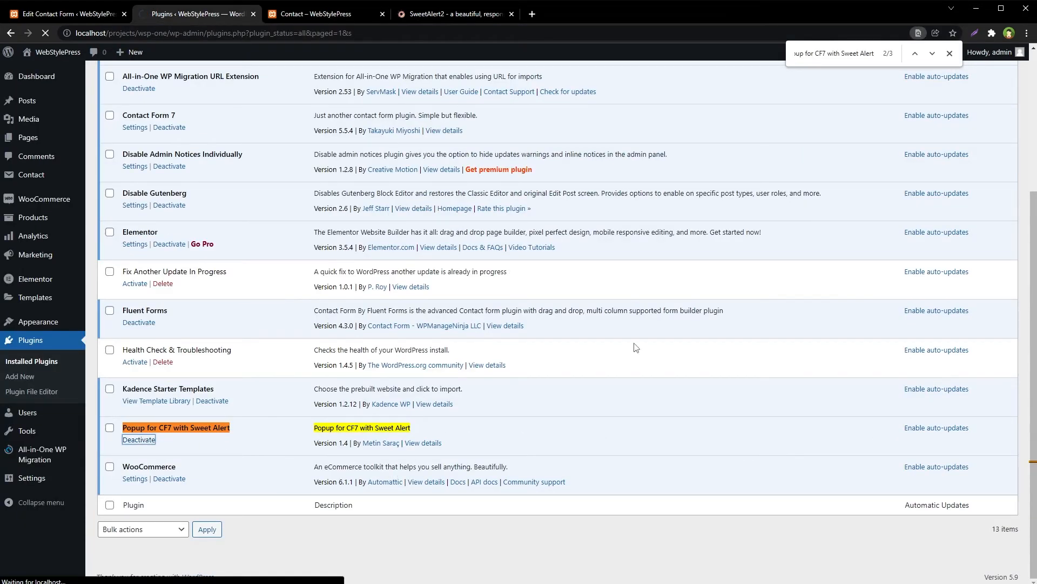
left_click(139, 439)
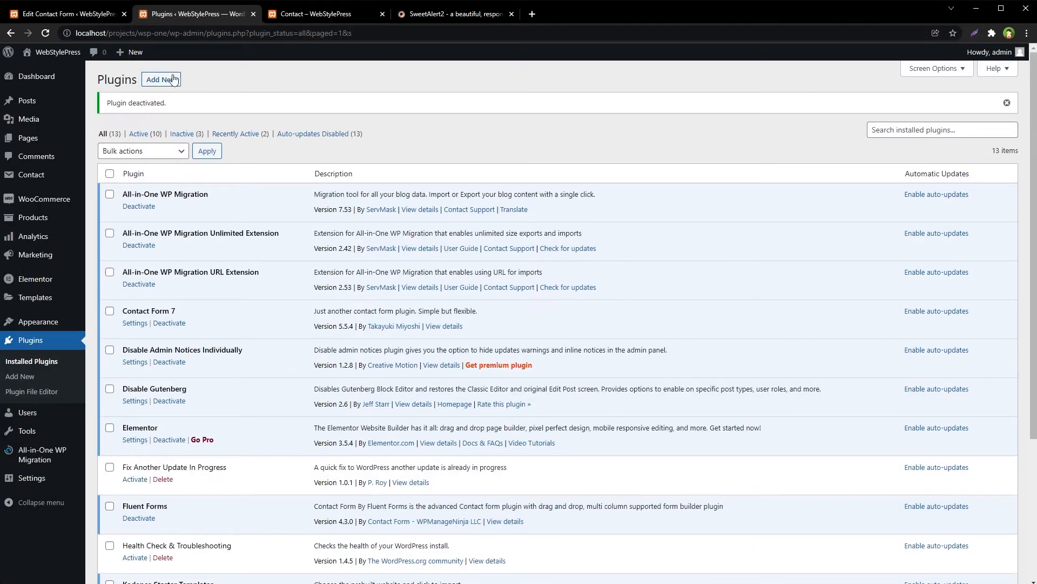
- Search for, install and activate Popup Message Notifier for Contact Form 7
left_click(157, 80)
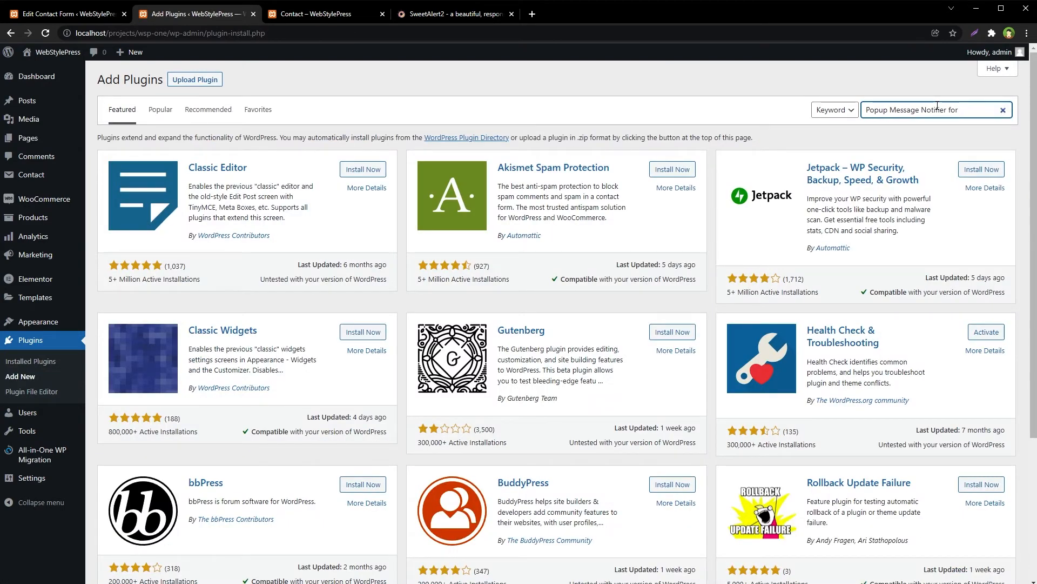
key("Backspace")
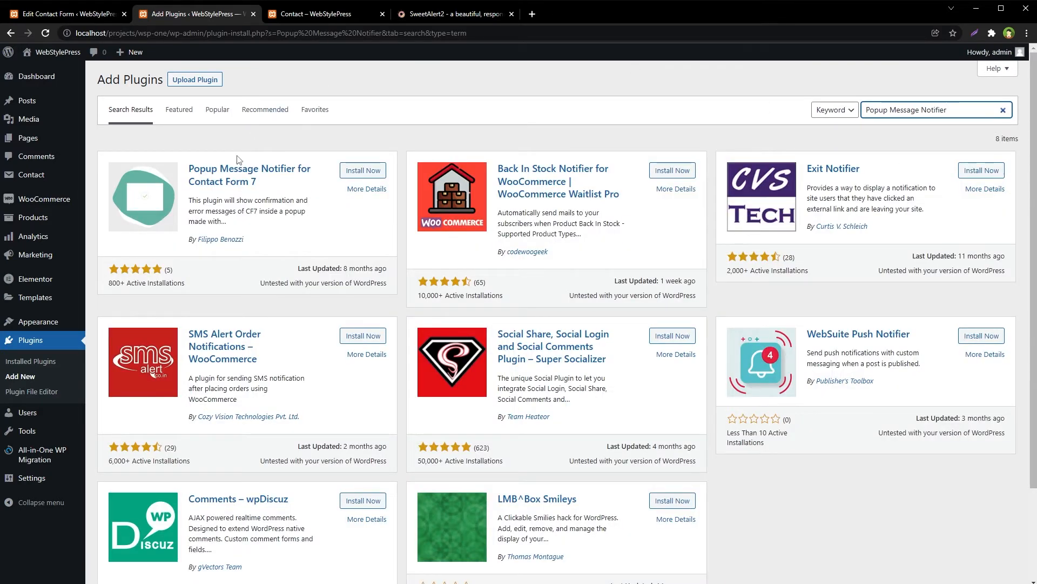
mouse_move(268, 186)
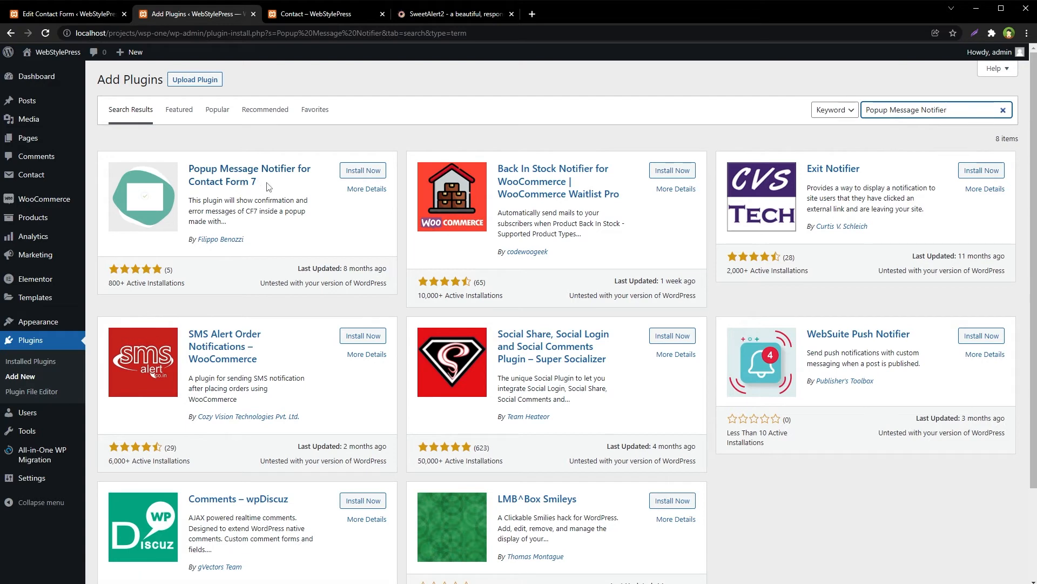
left_click(362, 170)
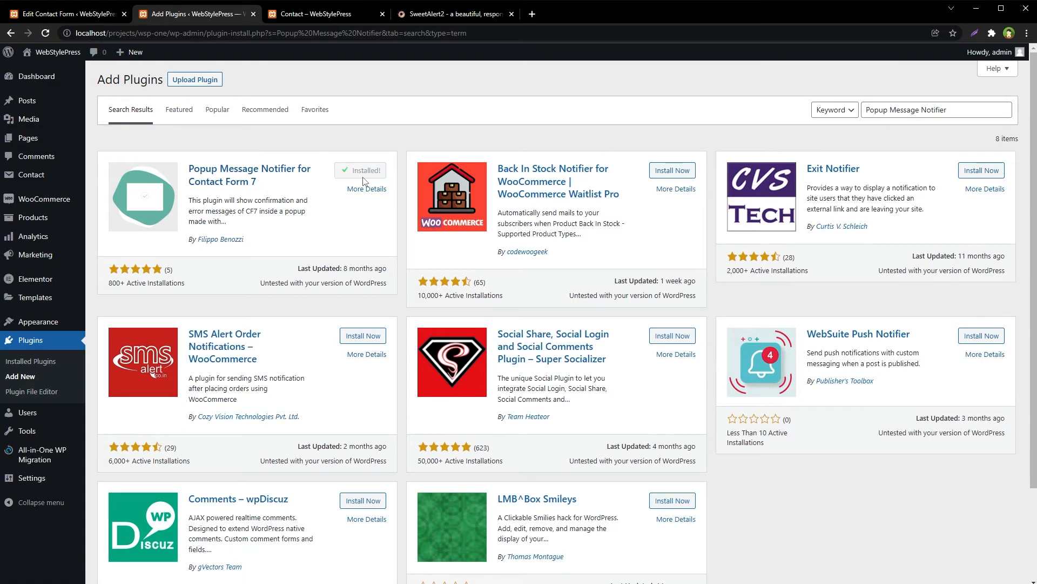
left_click(368, 170)
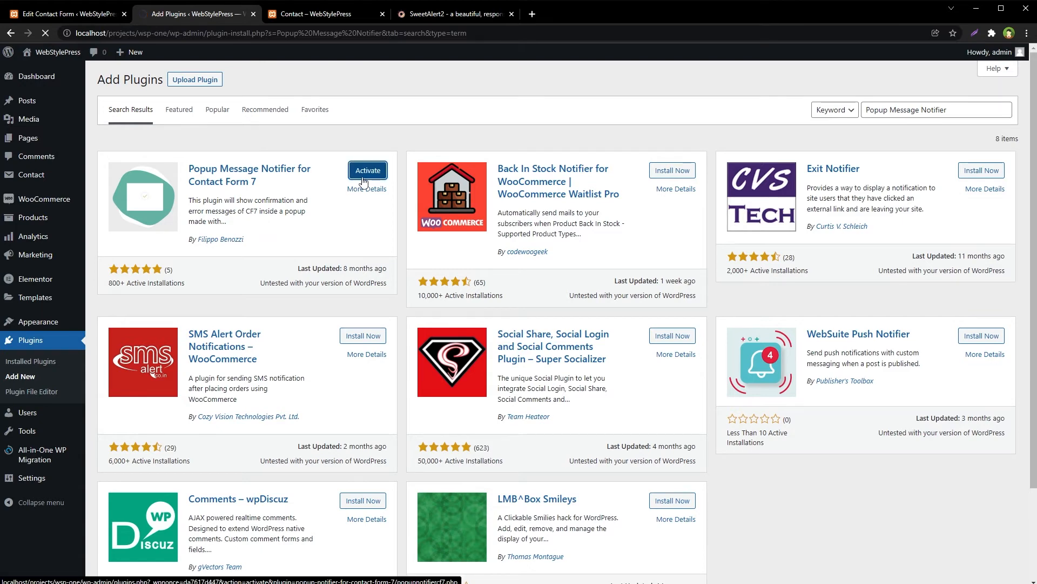
left_click(368, 170)
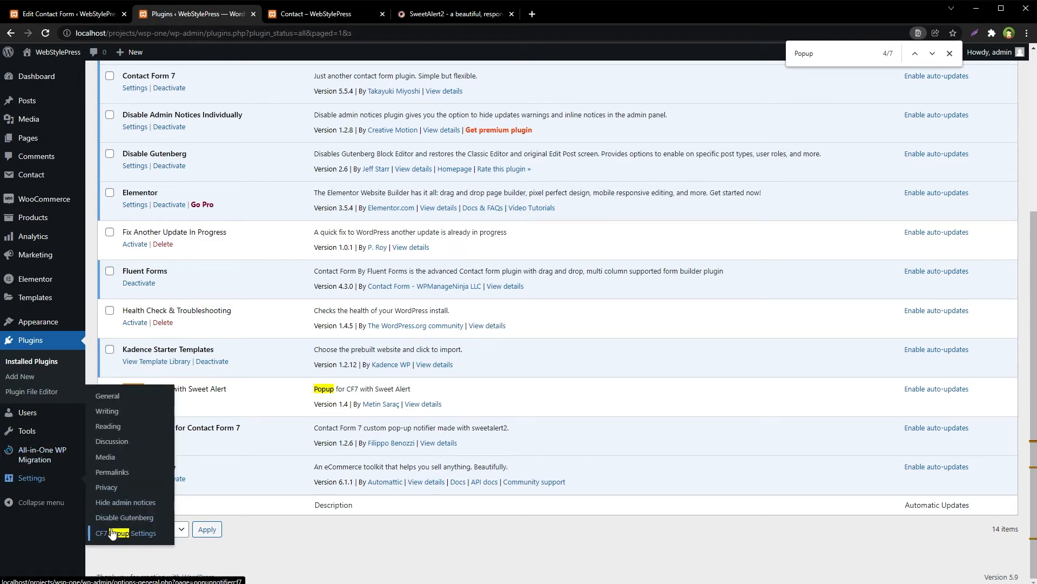
- In CF7 Popup Settings, disable Auto-Close popup and set the timeout to 5000 ms
left_click(125, 533)
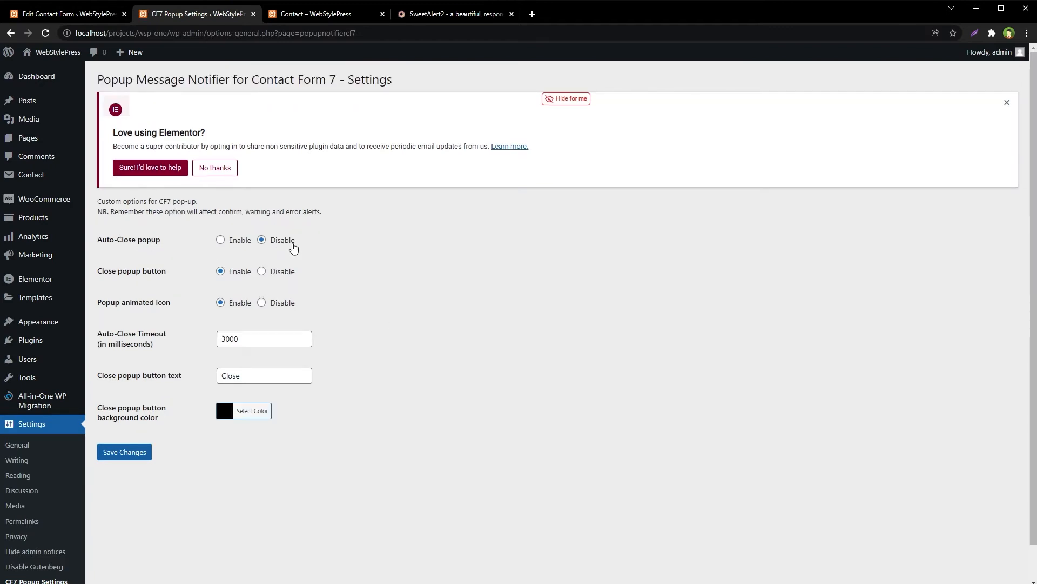
double_click(132, 271)
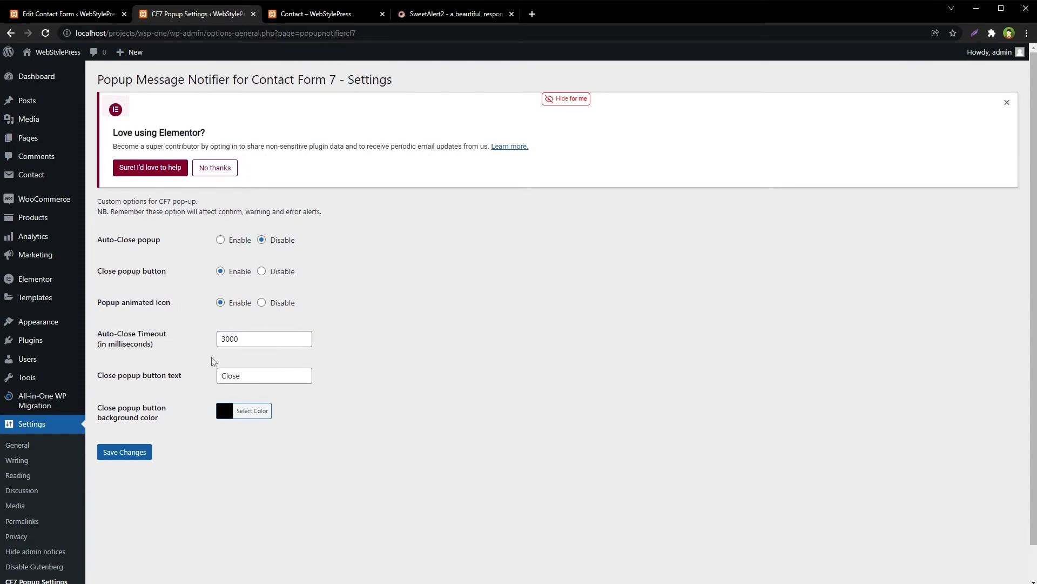
left_click(263, 338)
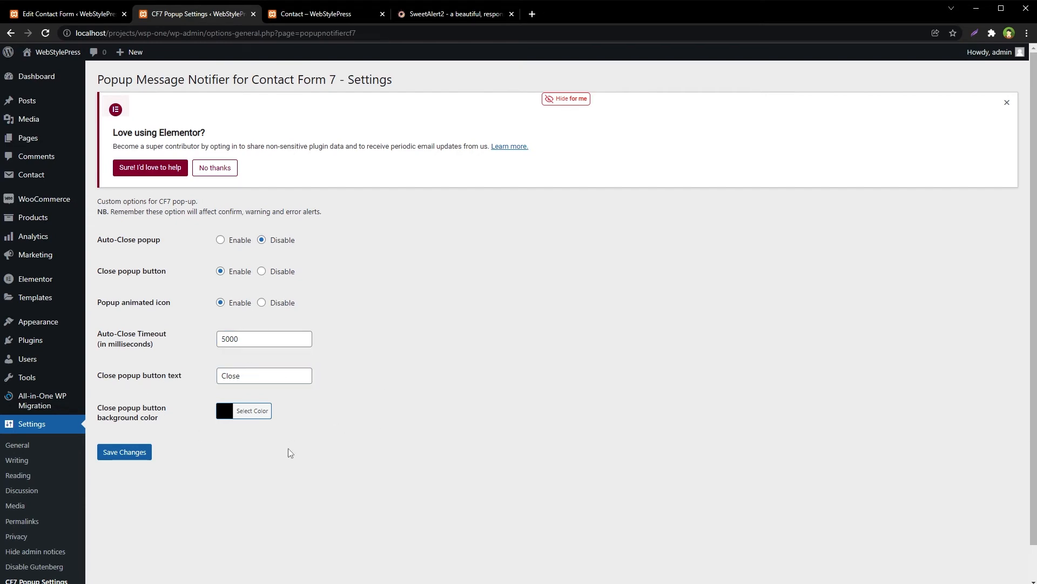
- Save the notifier settings, dismiss the saved notice, and return to the Contact page
left_click(123, 451)
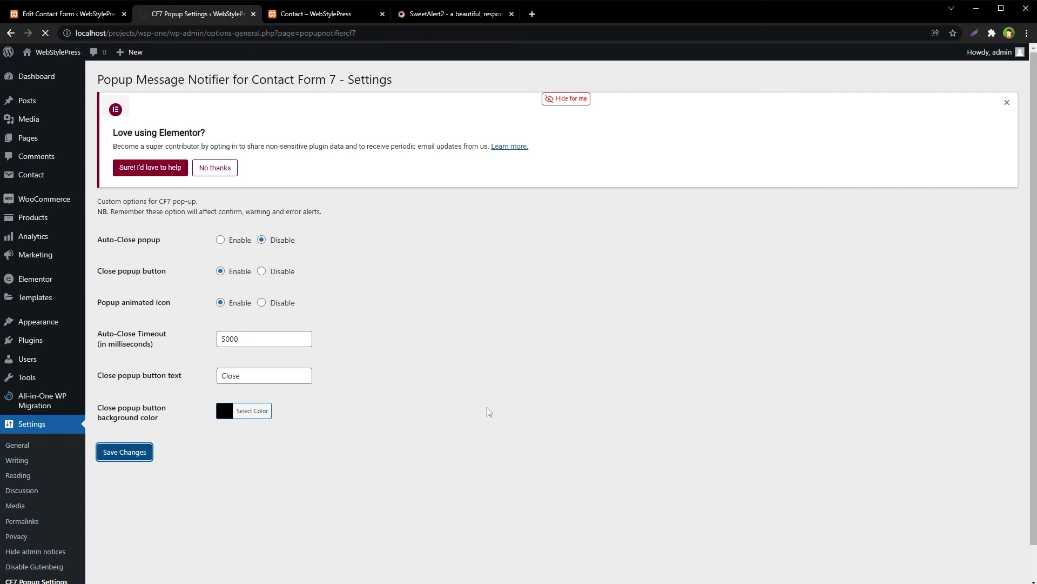
left_click(123, 451)
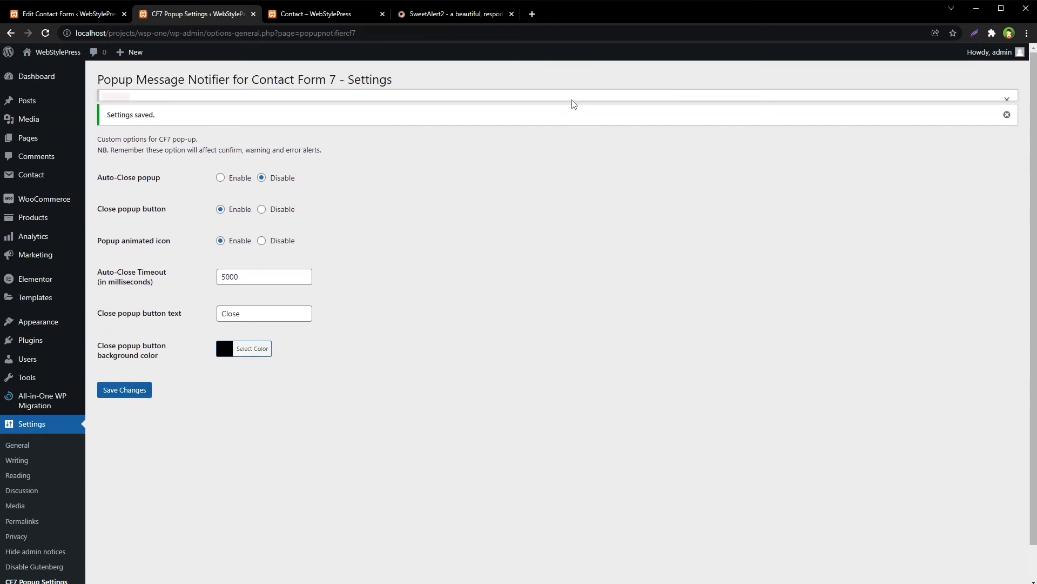
left_click(1007, 115)
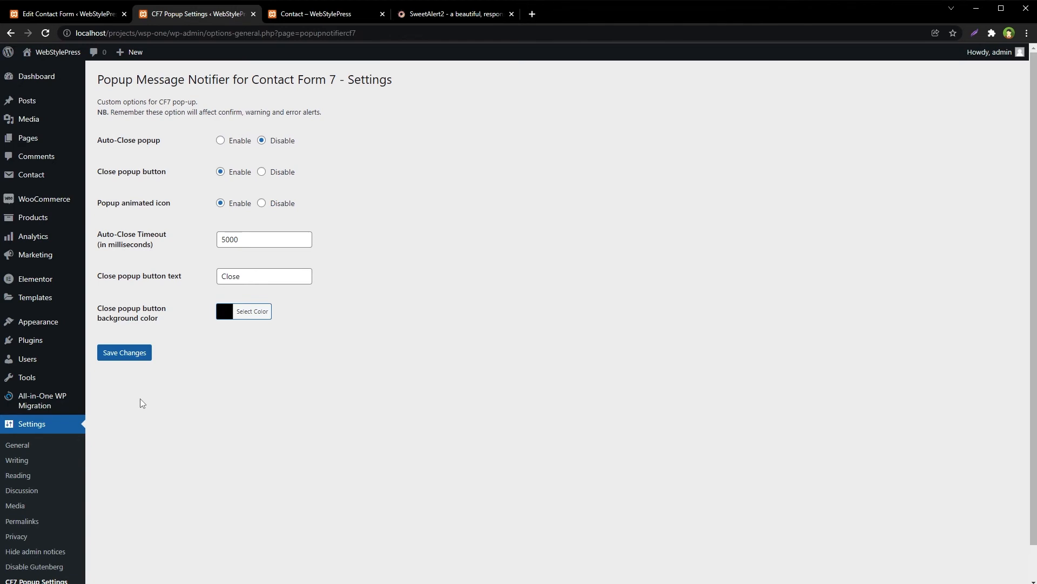
left_click(324, 13)
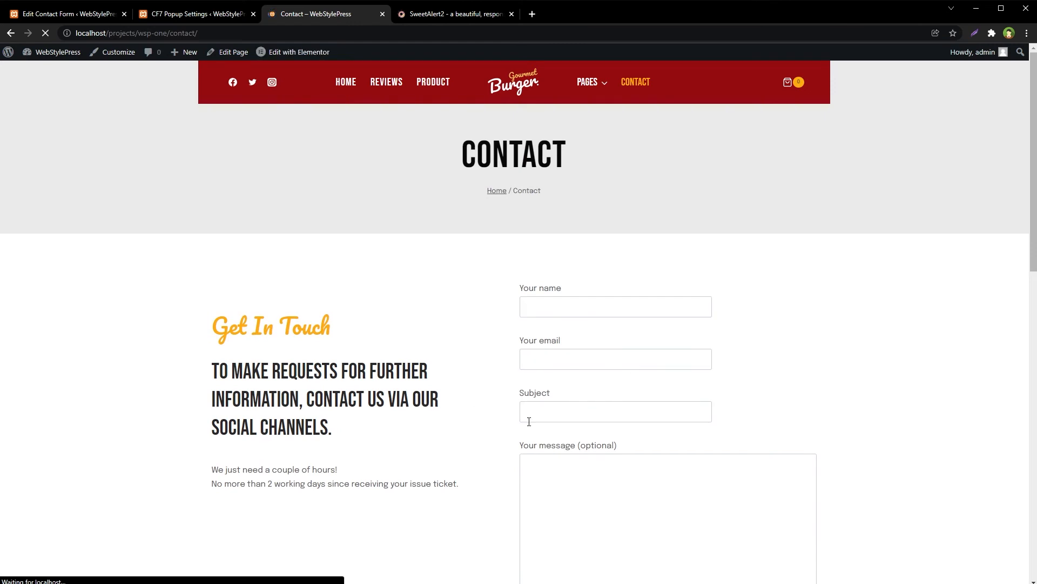
- Submit the empty Contact form and close the notifier's error popup
left_click(554, 514)
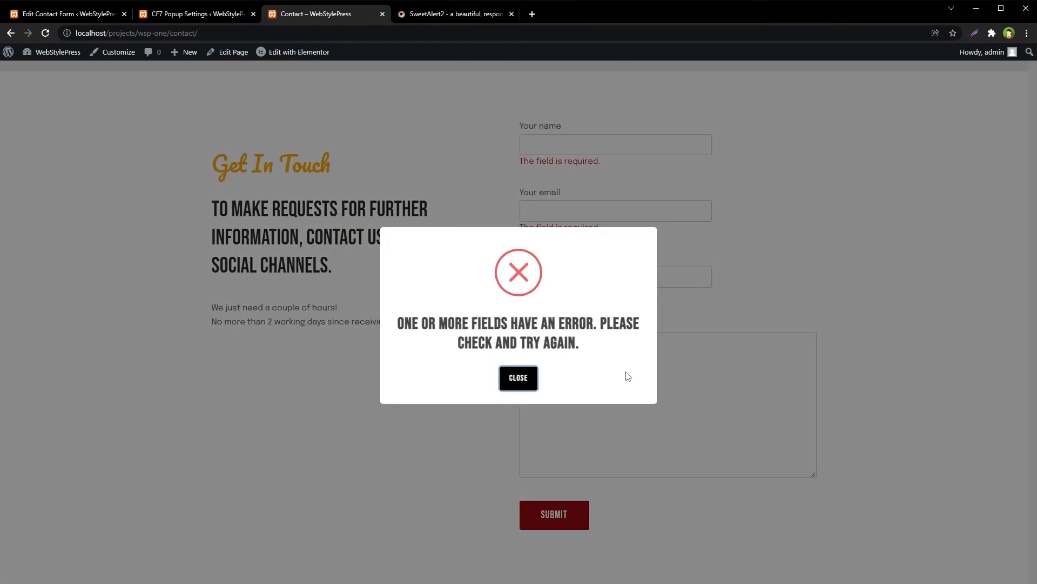
left_click_drag(413, 324, 578, 344)
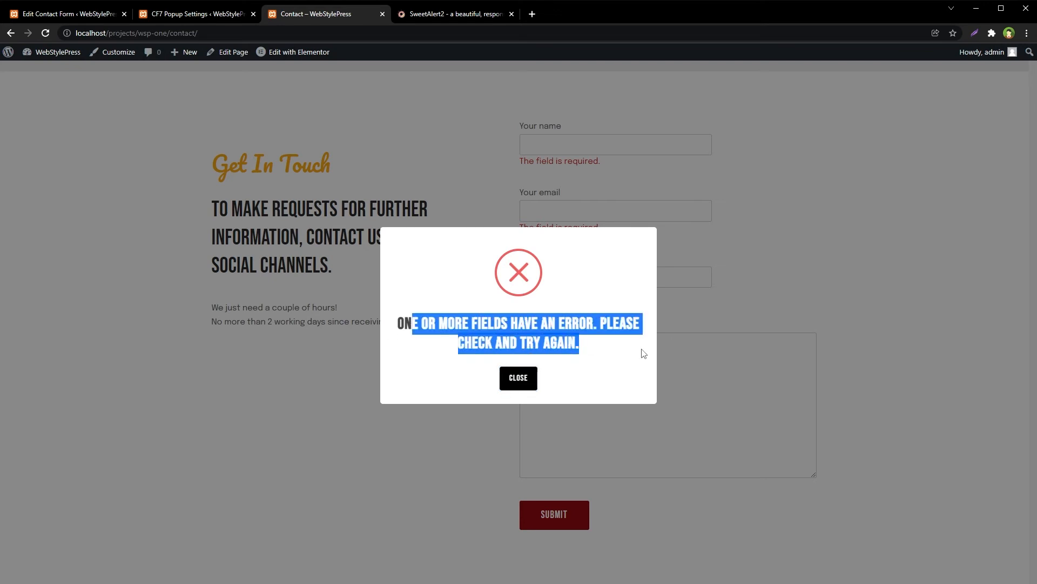
left_click(518, 378)
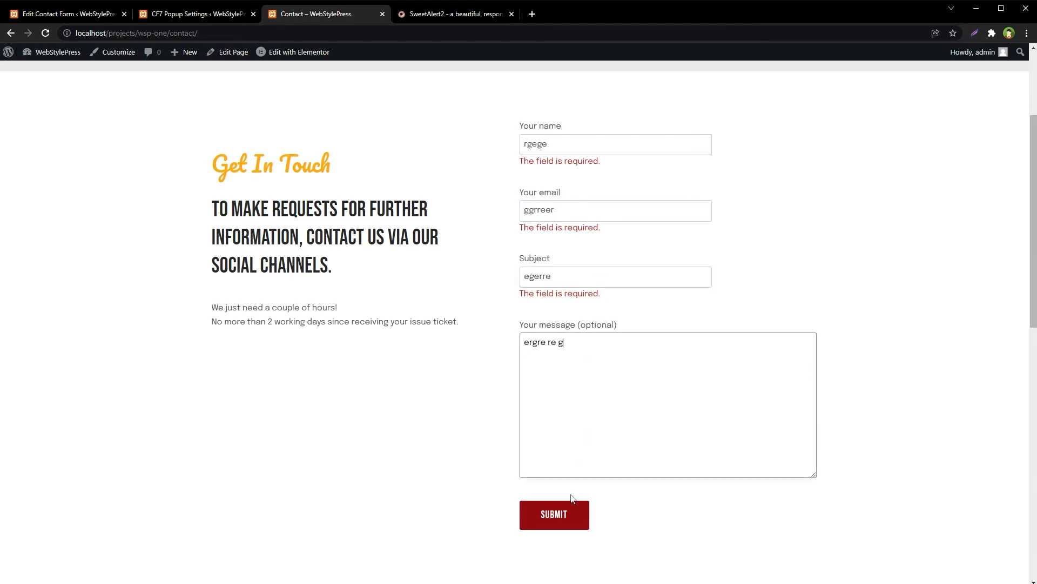
left_click(554, 514)
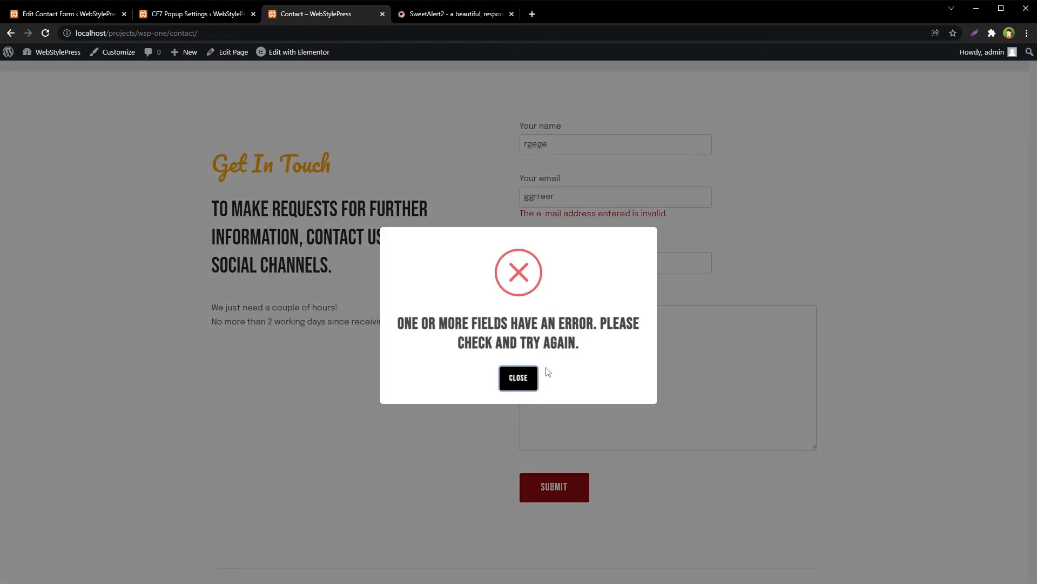
left_click(518, 378)
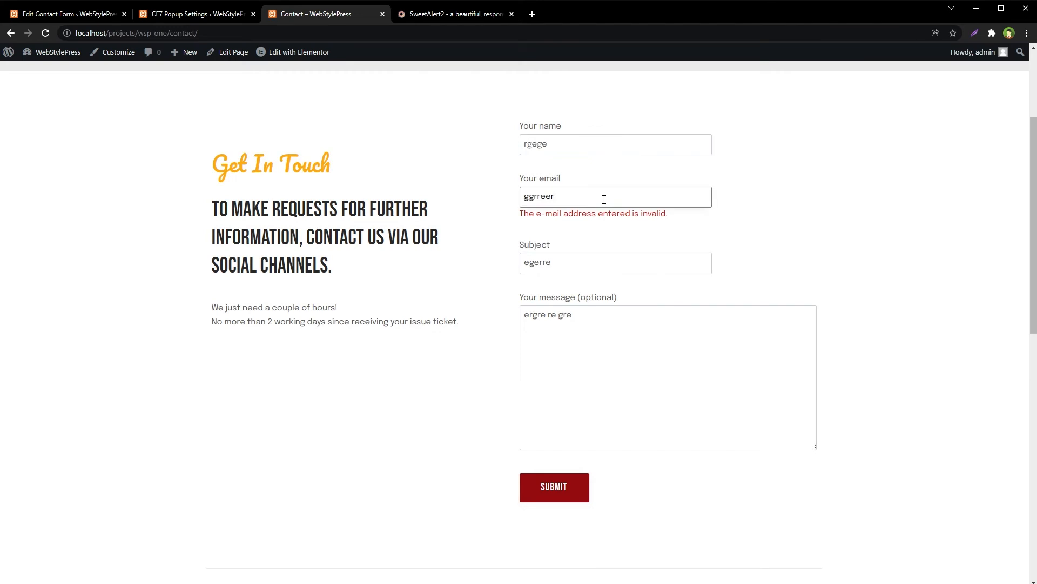
type("@ewfdewefw.com")
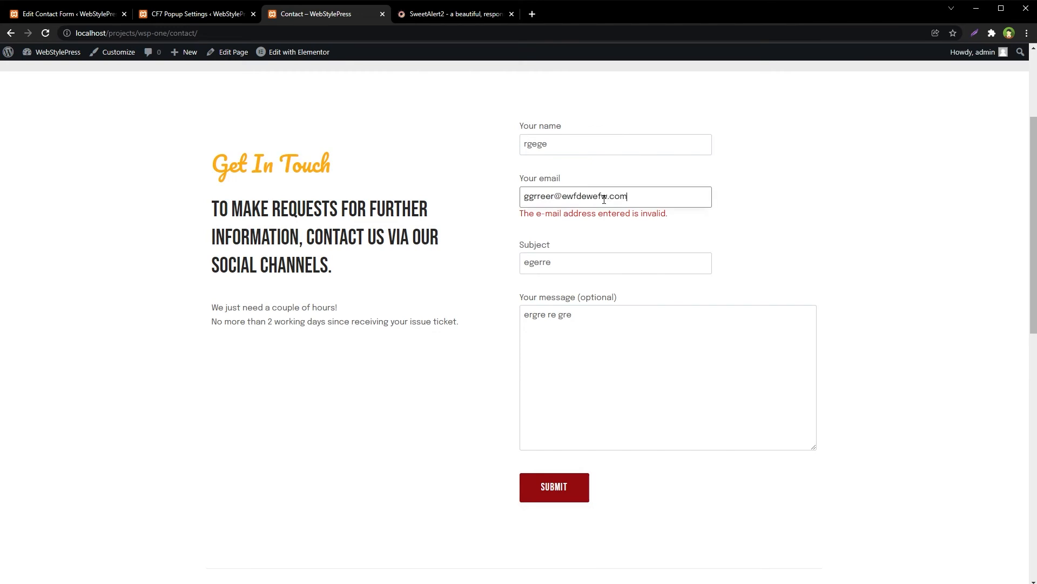
left_click(553, 486)
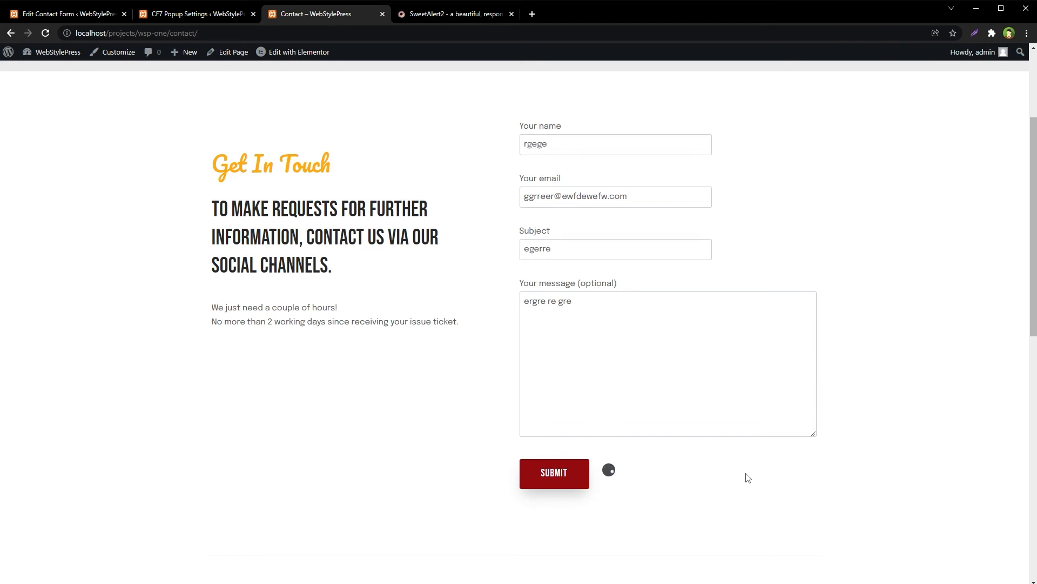
left_click(553, 472)
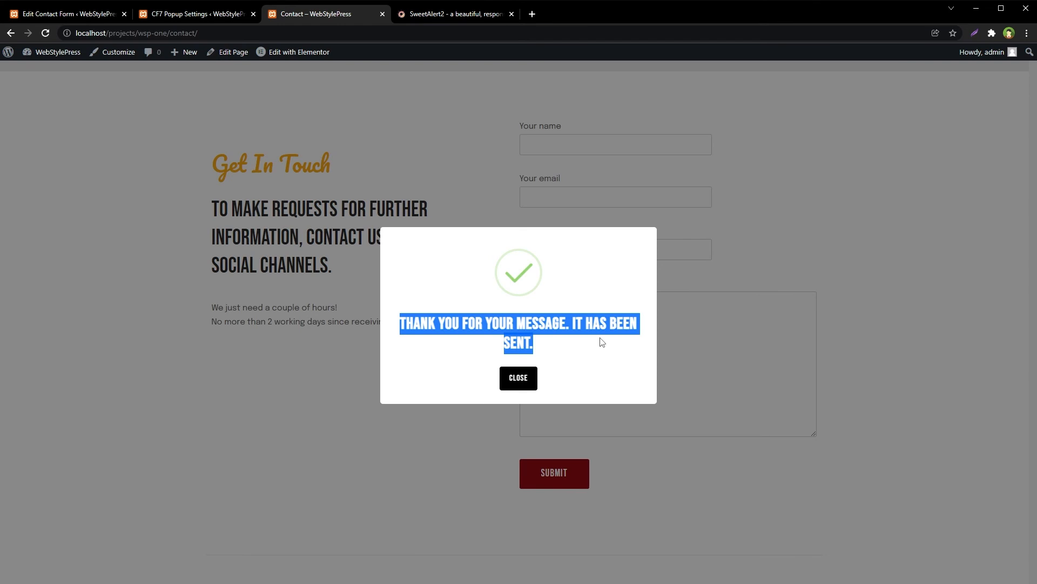
left_click(518, 377)
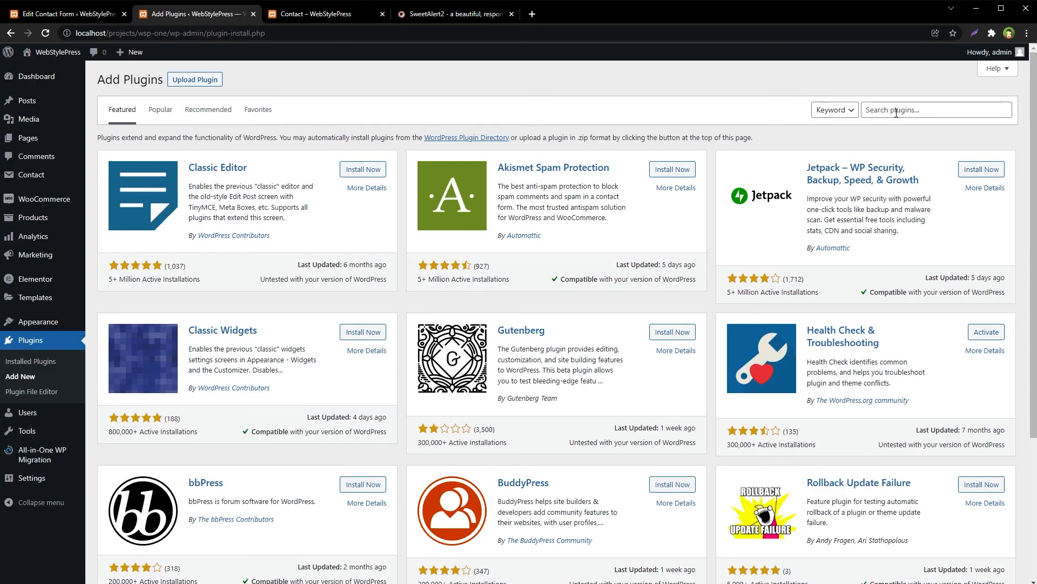
- Enter 'Popup Message Contact Form 7' in the Add Plugins search box
left_click(935, 109)
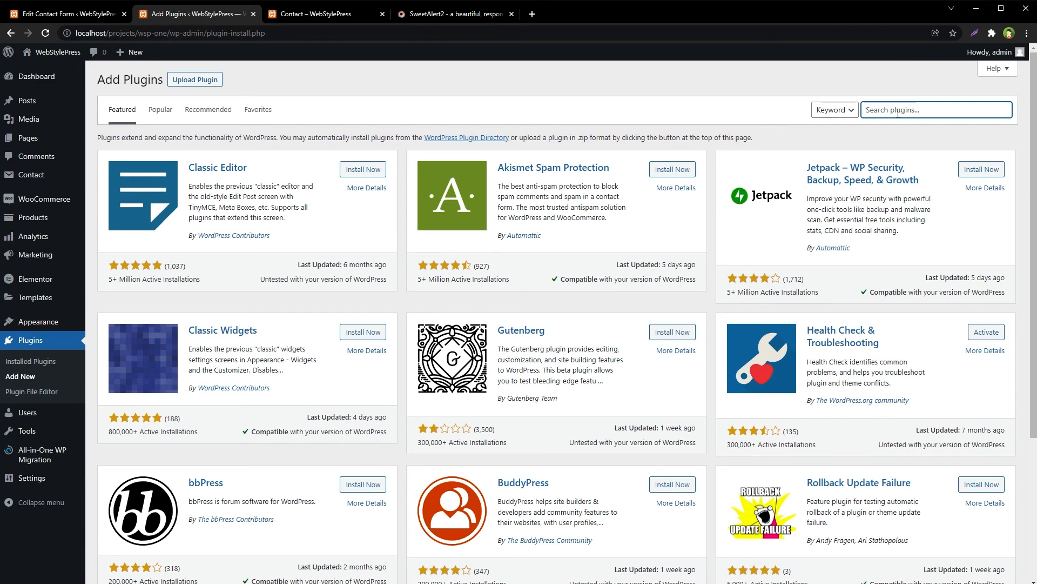
type("Popup Message Contact Form 7")
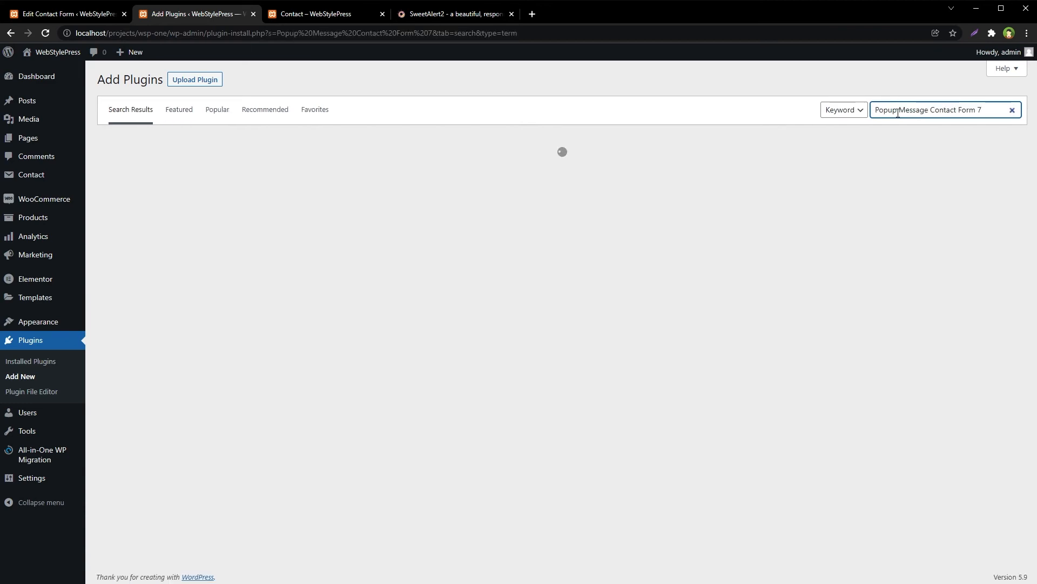